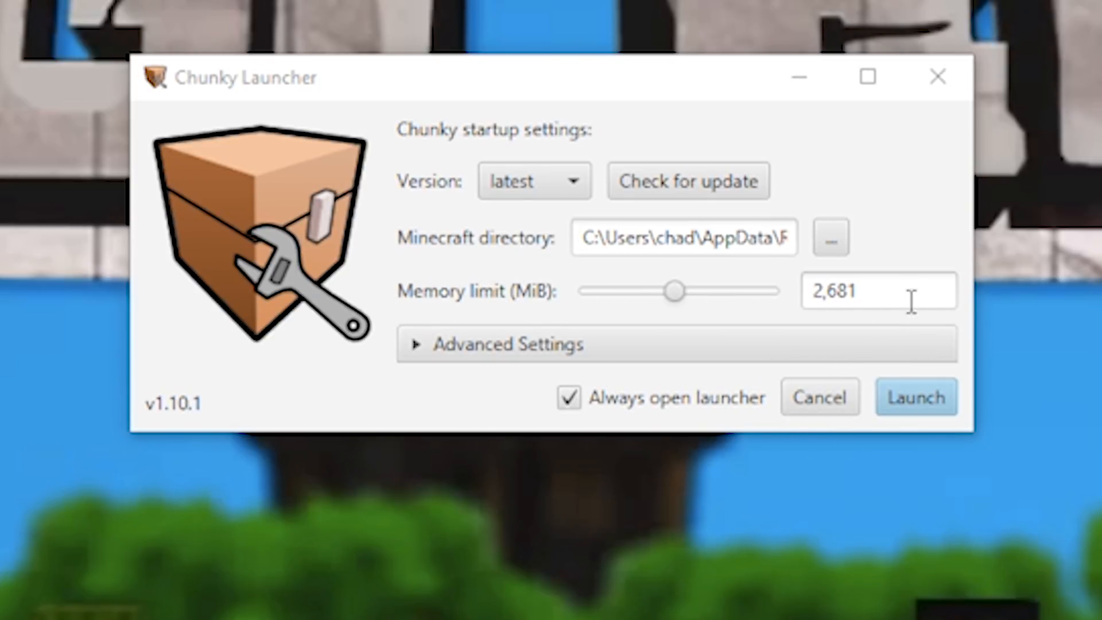
pyautogui.moveTo(437, 147)
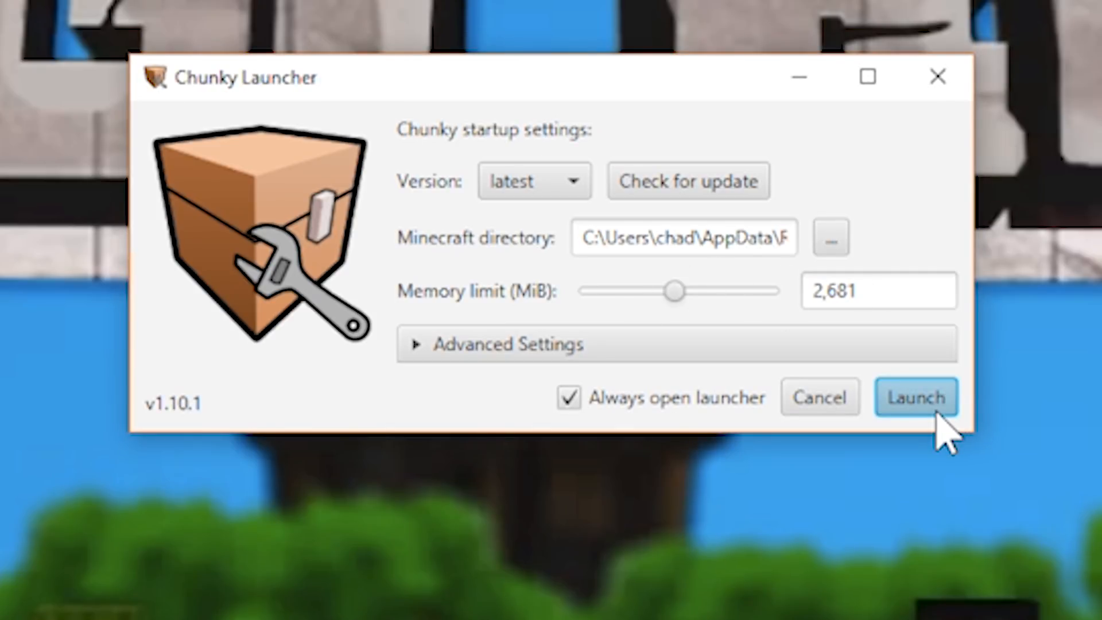
# Launch Chunky from the launcher with the current startup settings
pyautogui.click(917, 397)
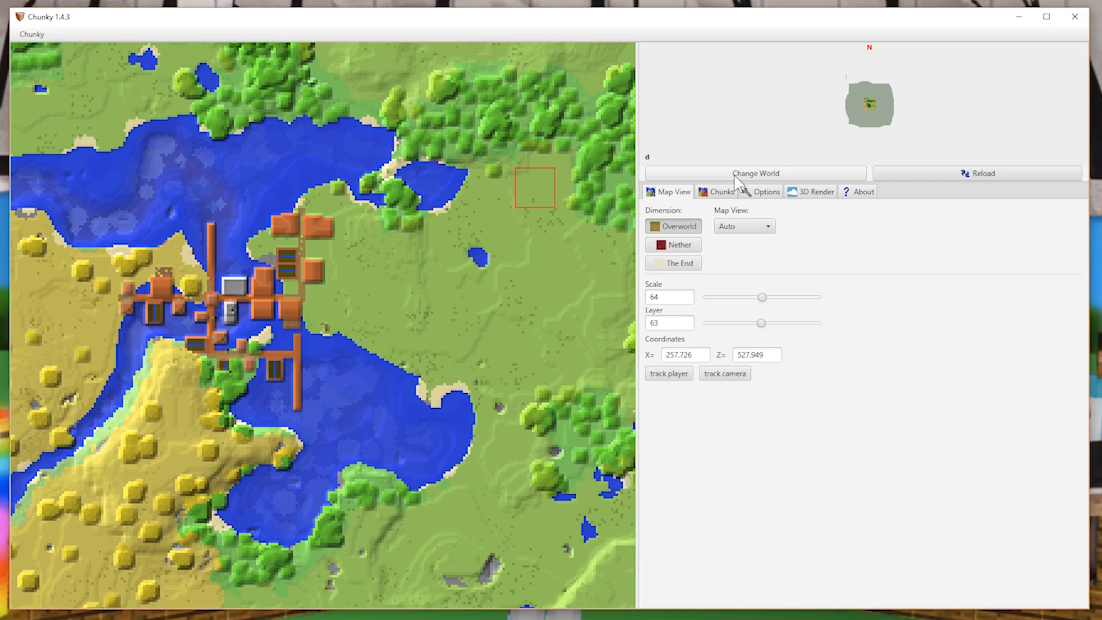
# Switch to the world named 'd' and load it onto the map
pyautogui.click(755, 173)
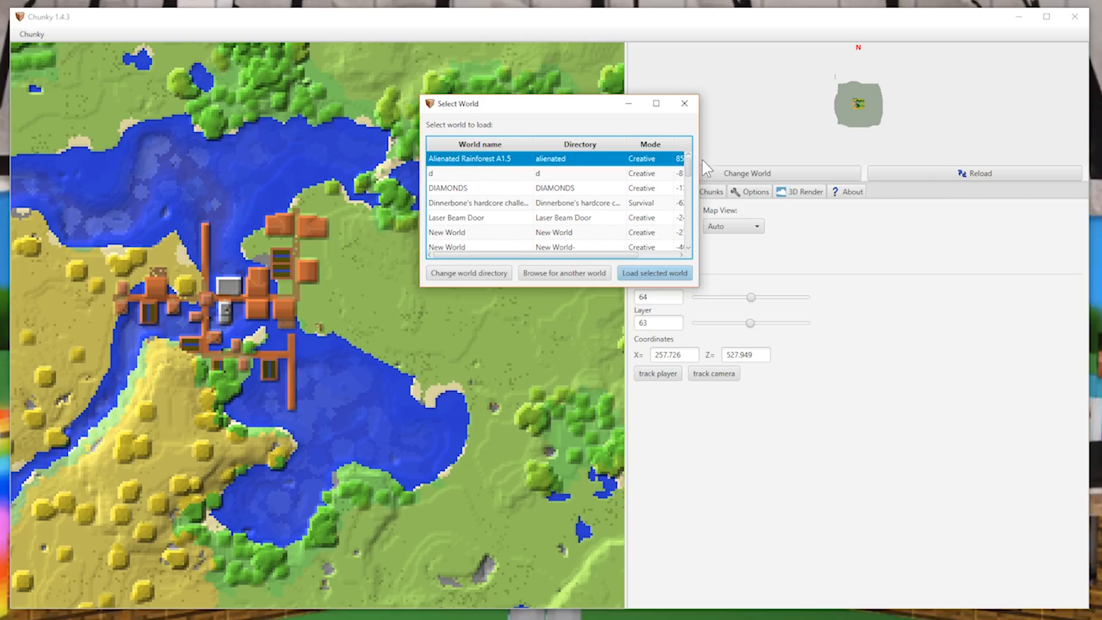
pyautogui.click(474, 173)
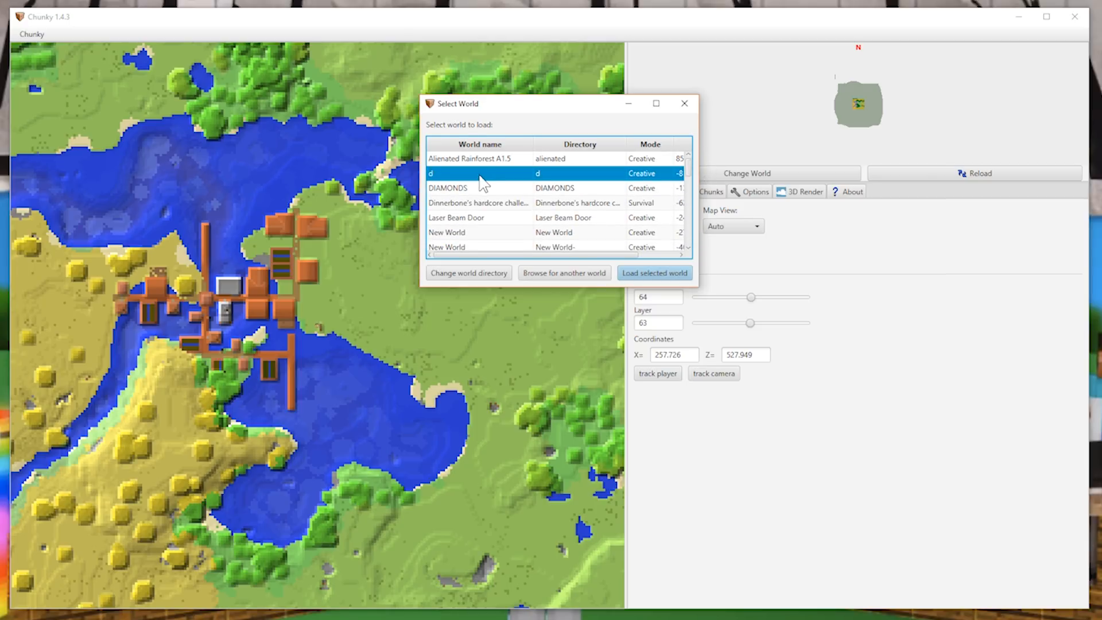
pyautogui.click(654, 273)
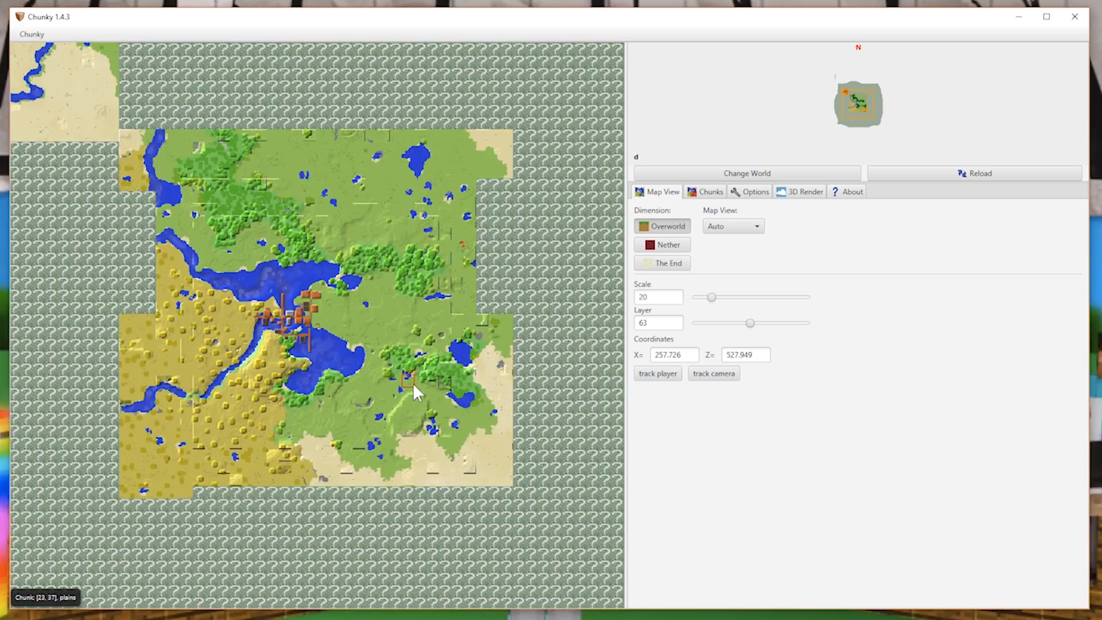
# Pan and zoom the map to centre on the riverside village near X 159, Z 571
pyautogui.moveTo(415, 392); pyautogui.dragTo(309, 320)
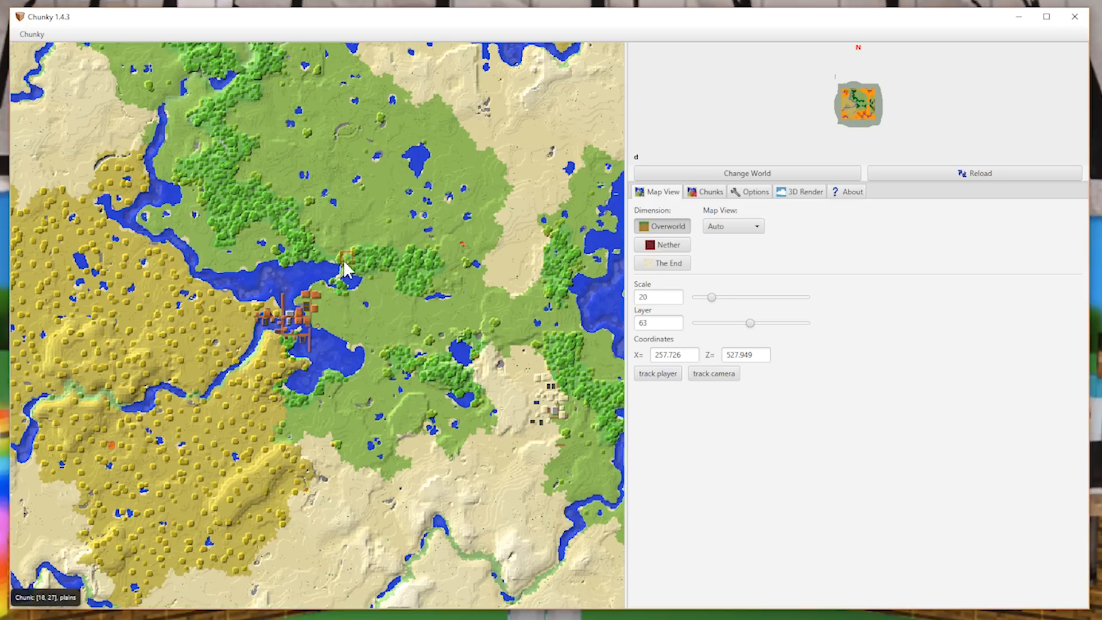
pyautogui.moveTo(236, 205)
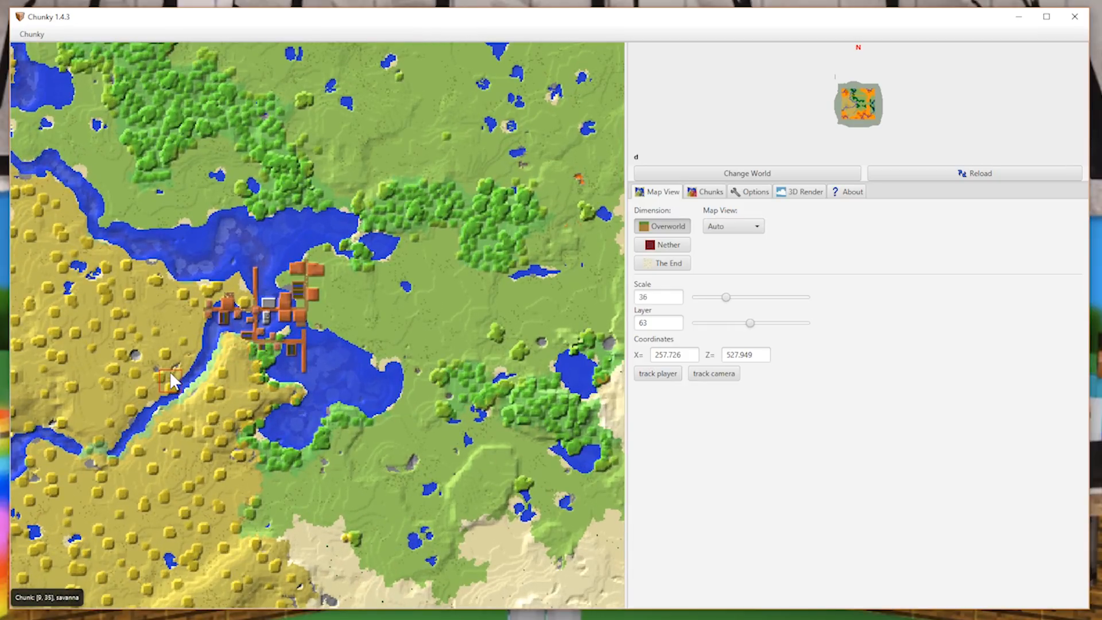
pyautogui.moveTo(174, 381); pyautogui.dragTo(382, 255)
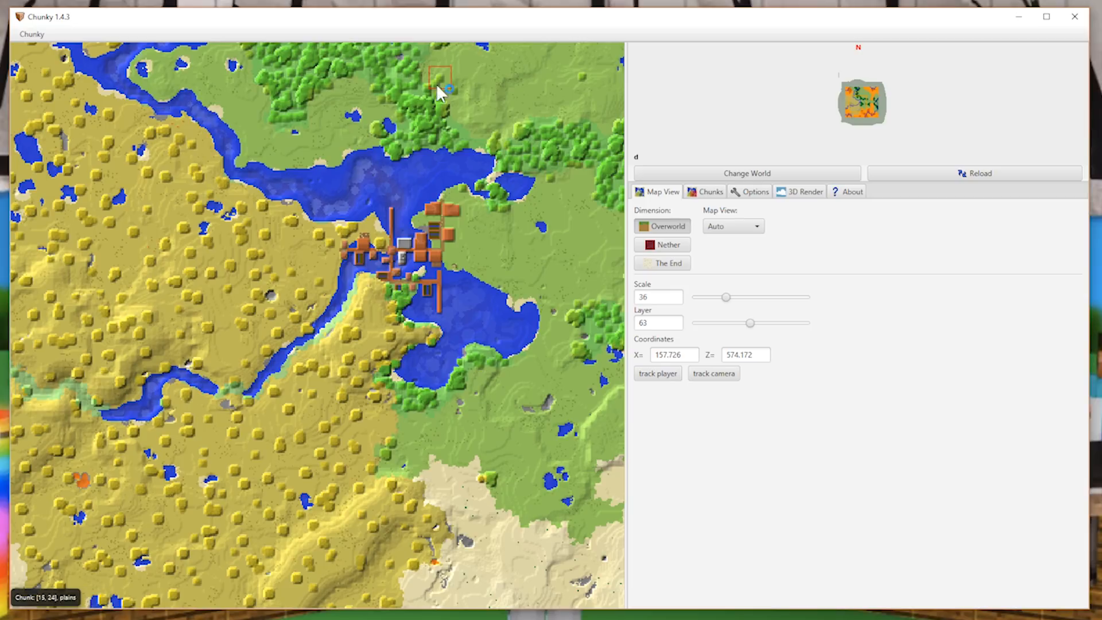
pyautogui.moveTo(364, 329)
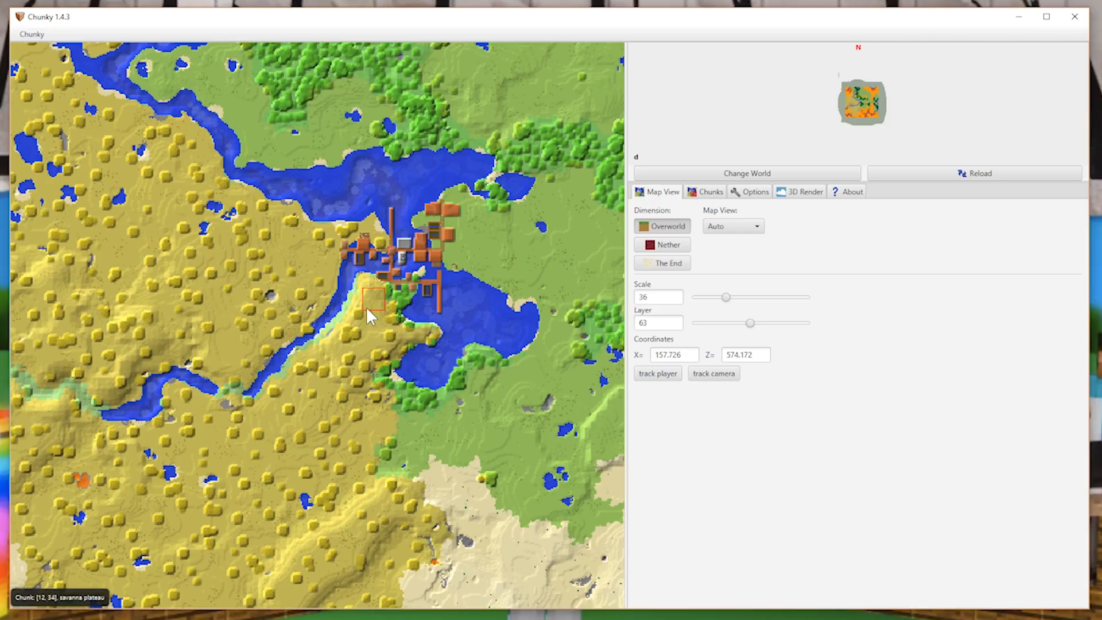
pyautogui.scroll(-3)
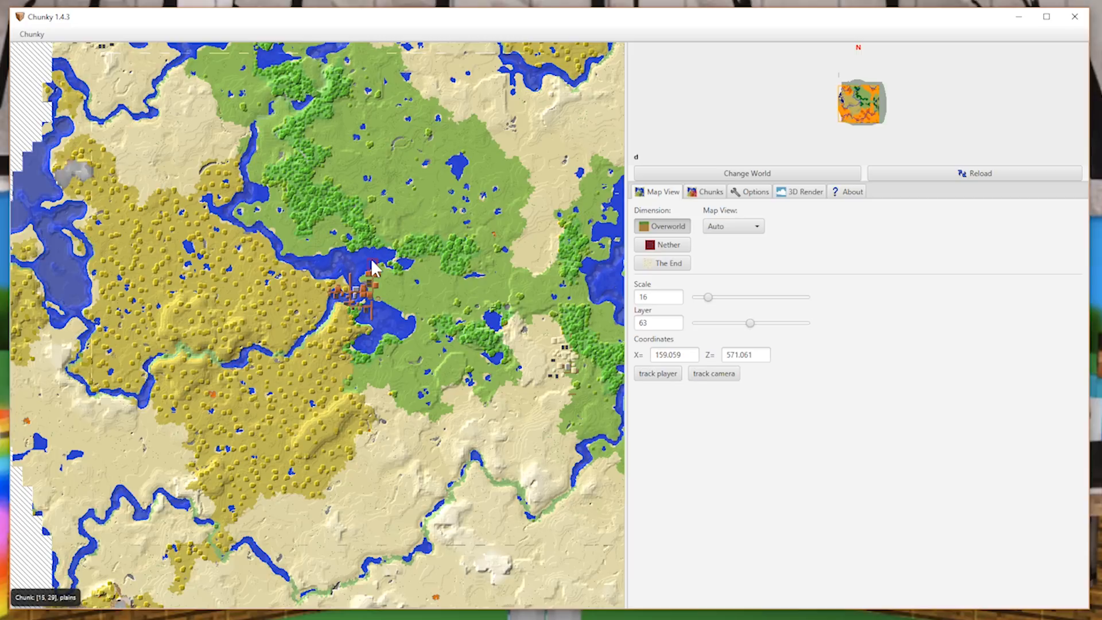
pyautogui.moveTo(240, 289)
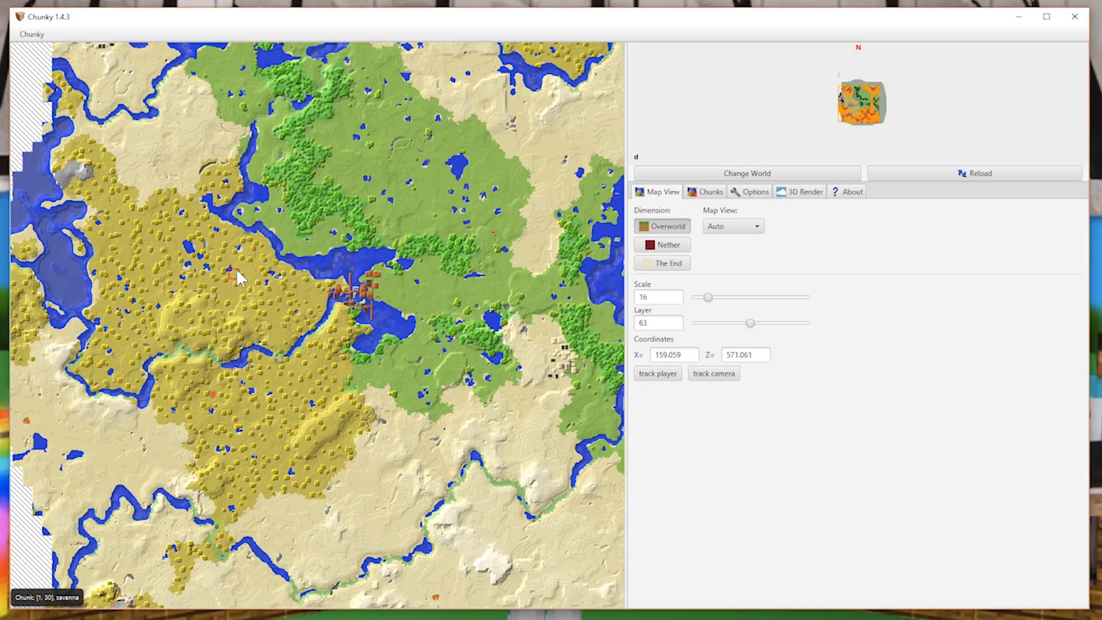
pyautogui.moveTo(477, 487)
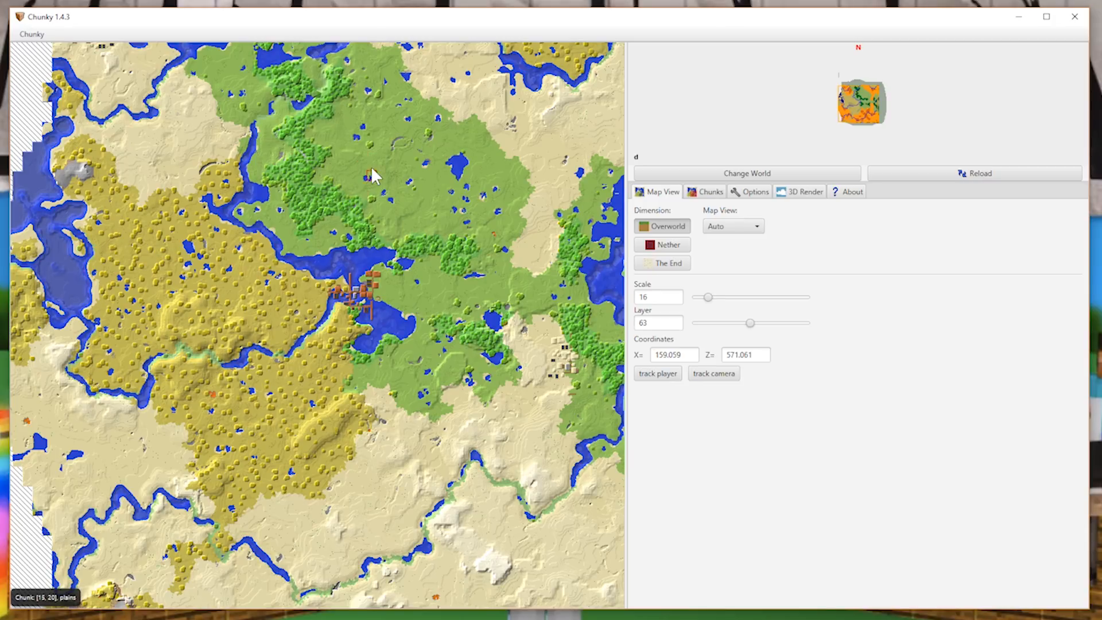
pyautogui.moveTo(280, 388)
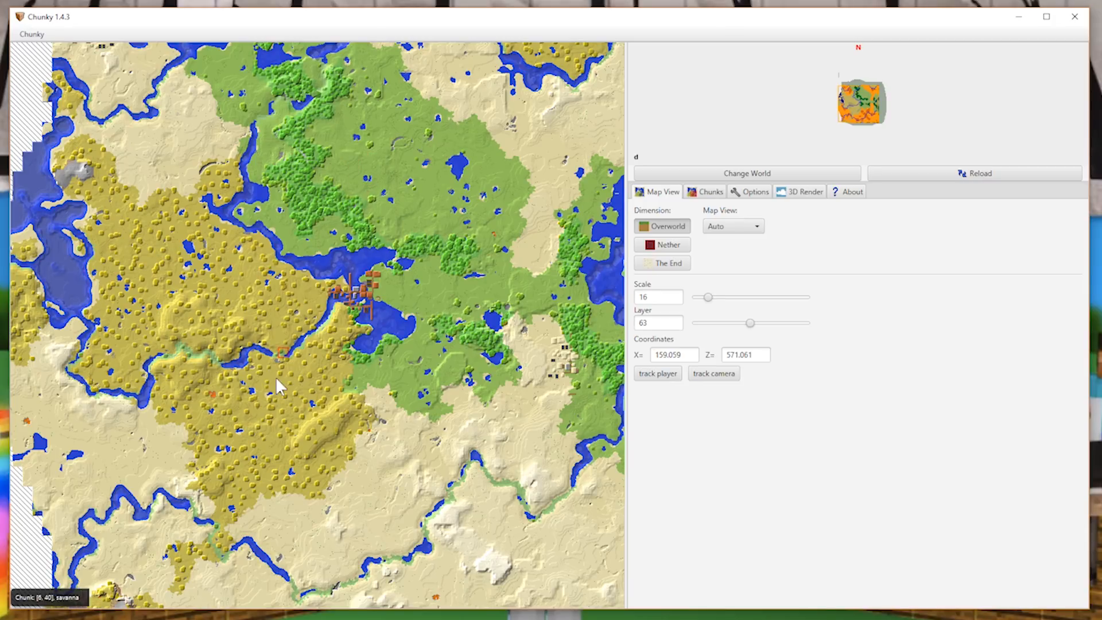
pyautogui.moveTo(343, 165)
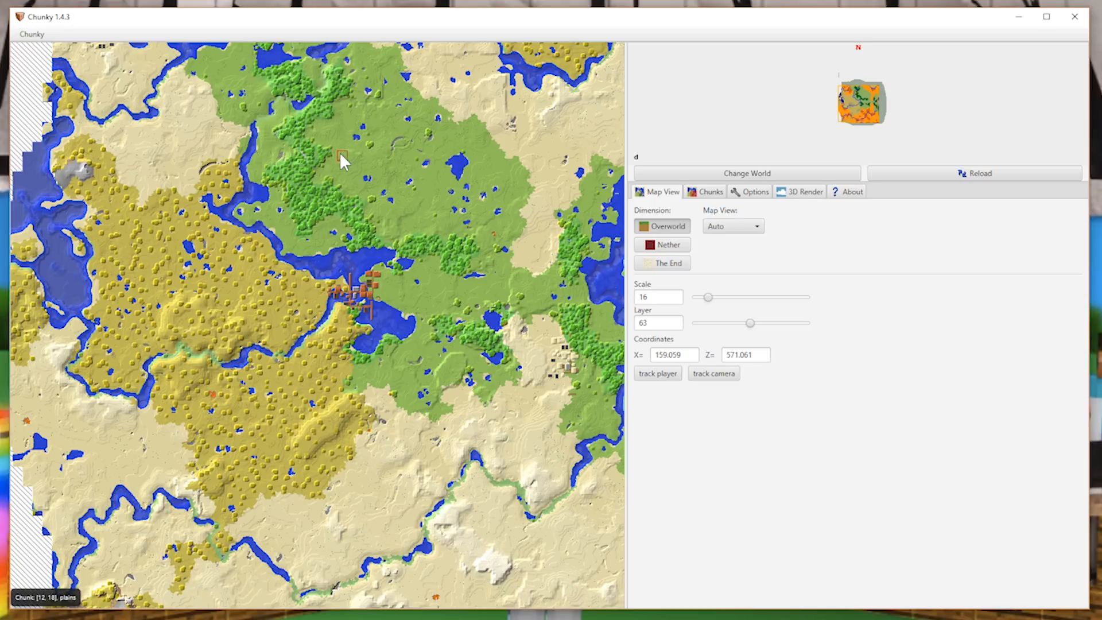
pyautogui.moveTo(334, 197)
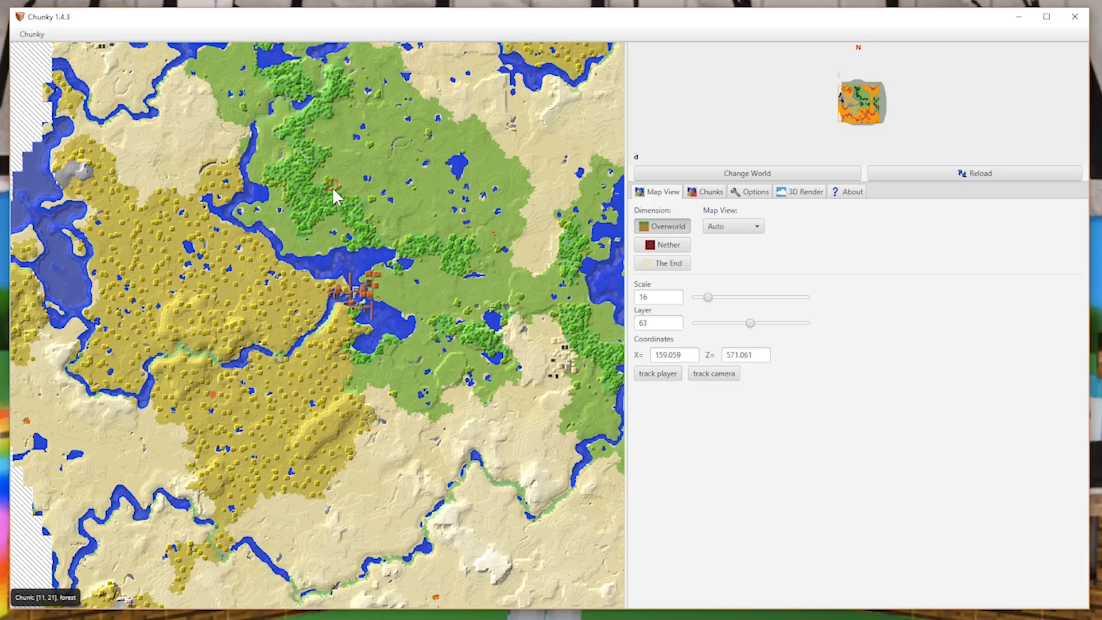
pyautogui.moveTo(409, 448)
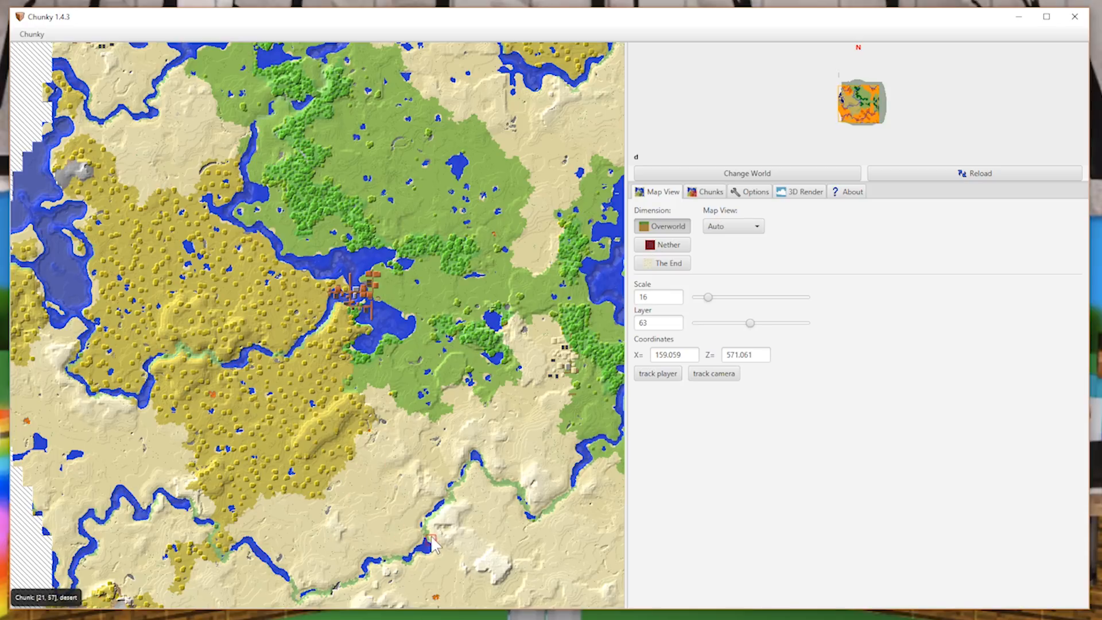
pyautogui.moveTo(215, 265)
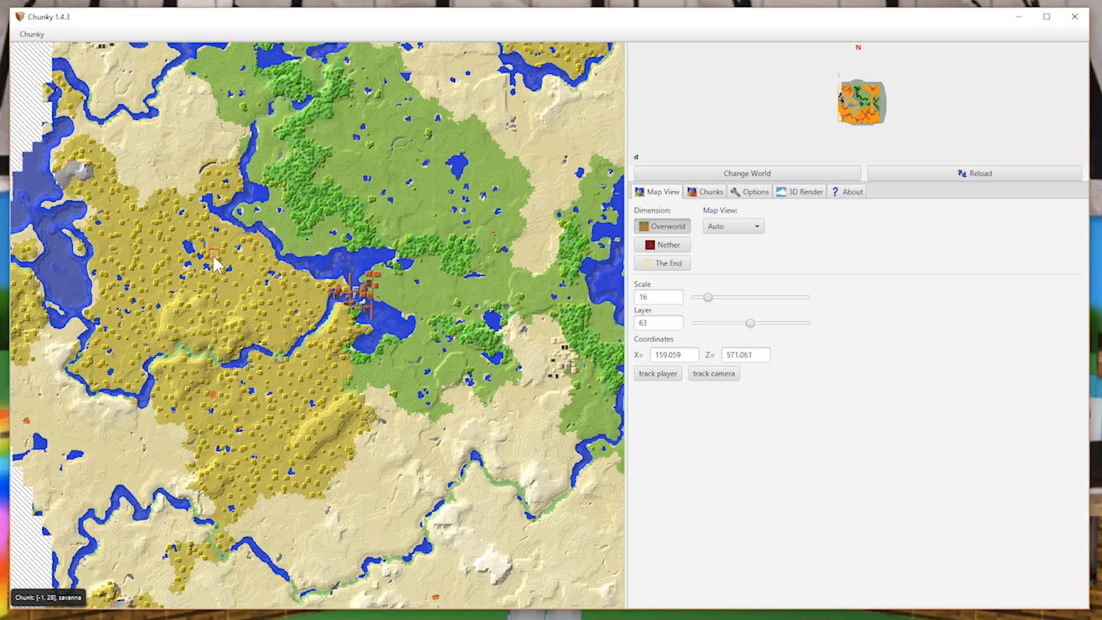
# Box-select chunks over the village and river, then extend north and south
pyautogui.moveTo(218, 263); pyautogui.dragTo(225, 262)
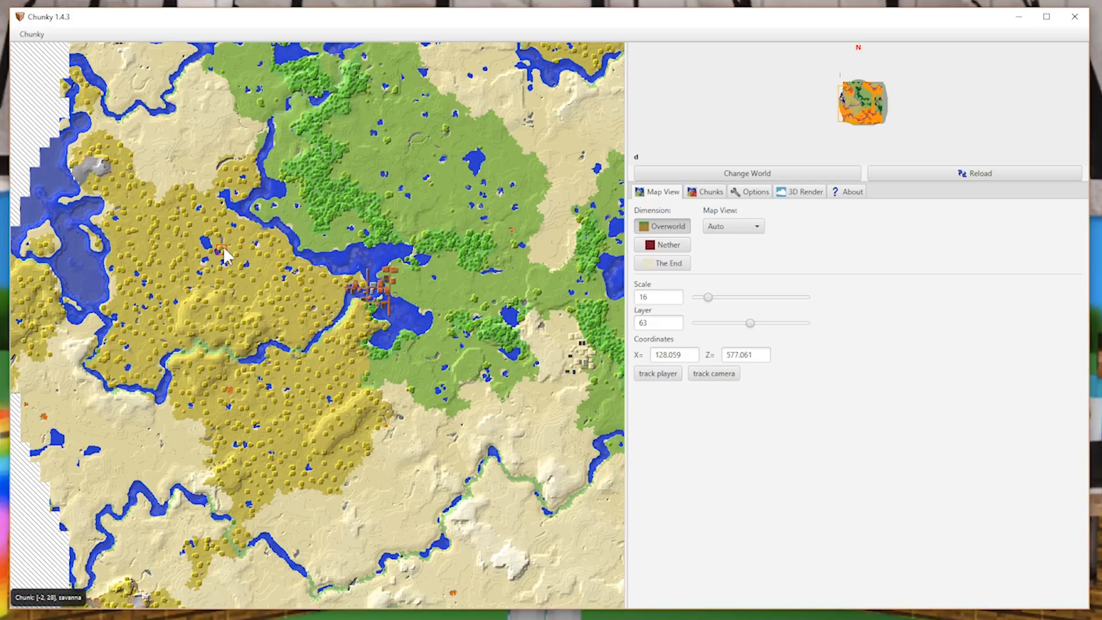
pyautogui.moveTo(221, 242); pyautogui.dragTo(484, 432)
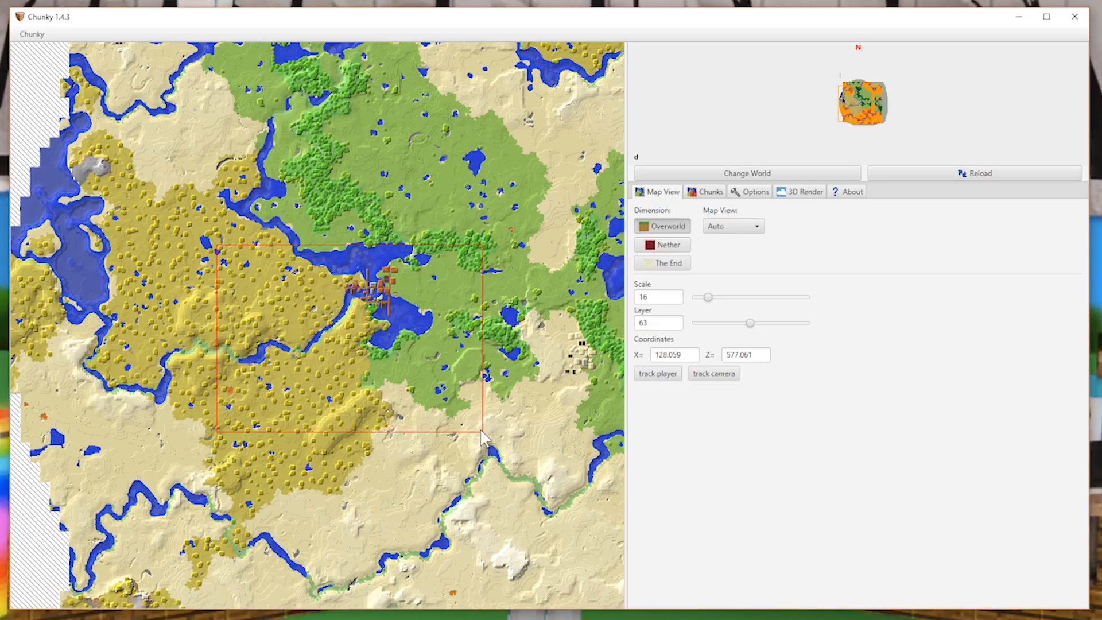
pyautogui.moveTo(485, 436); pyautogui.dragTo(534, 530)
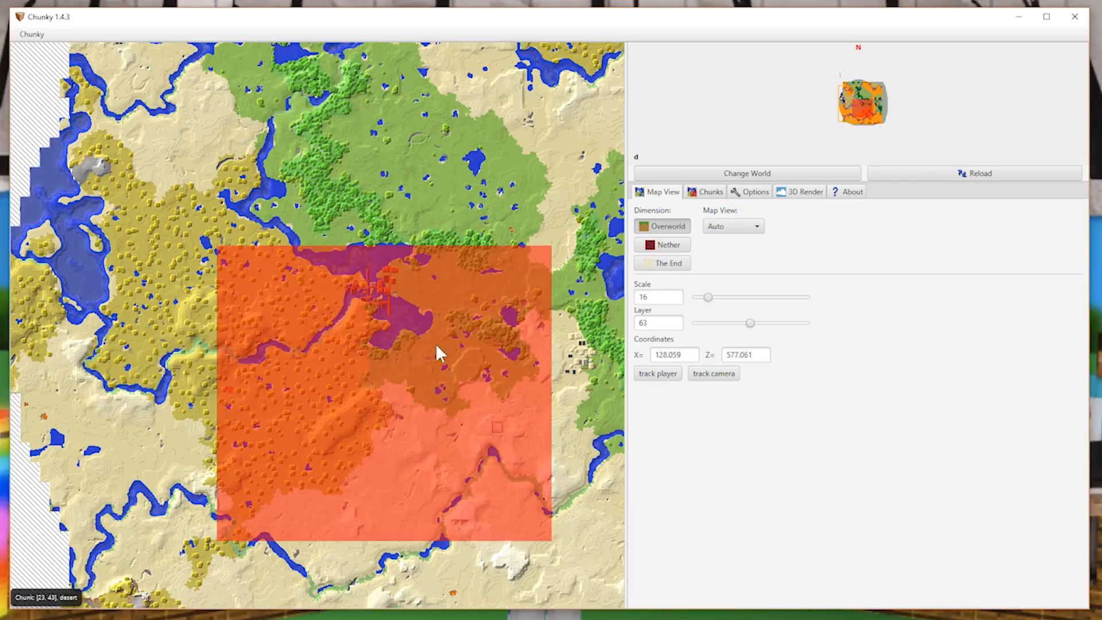
pyautogui.moveTo(291, 186)
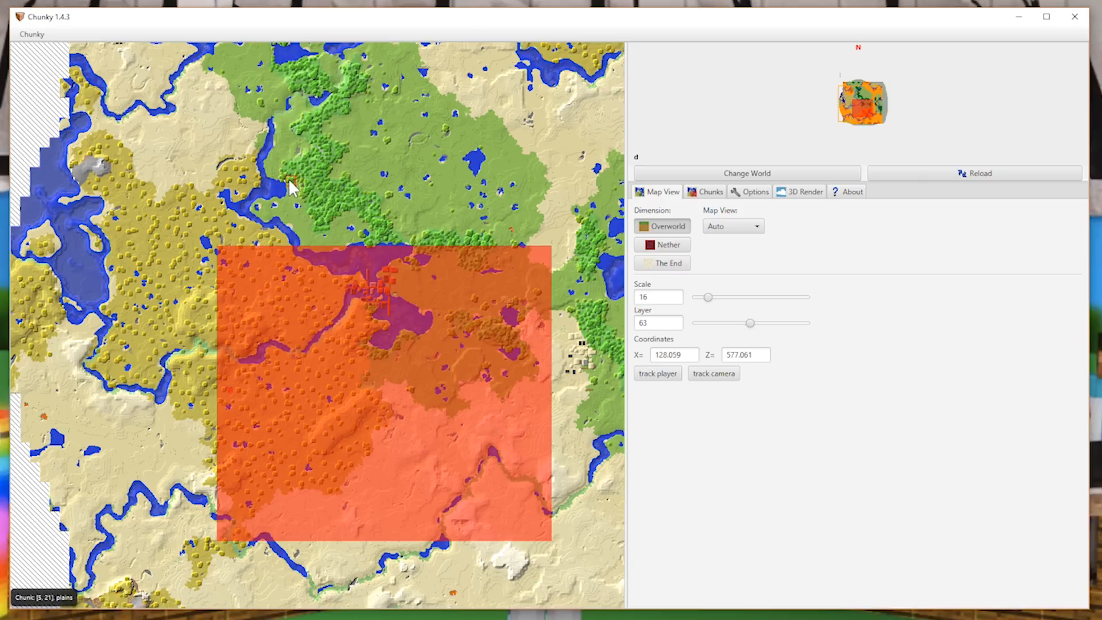
pyautogui.moveTo(291, 186); pyautogui.dragTo(503, 274)
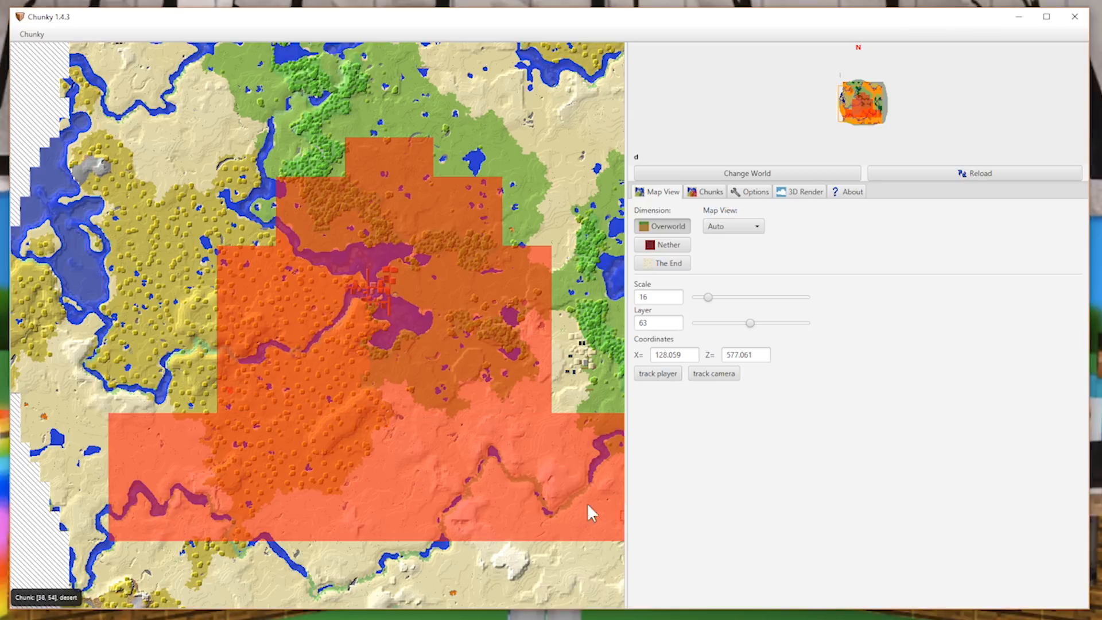
pyautogui.moveTo(401, 217)
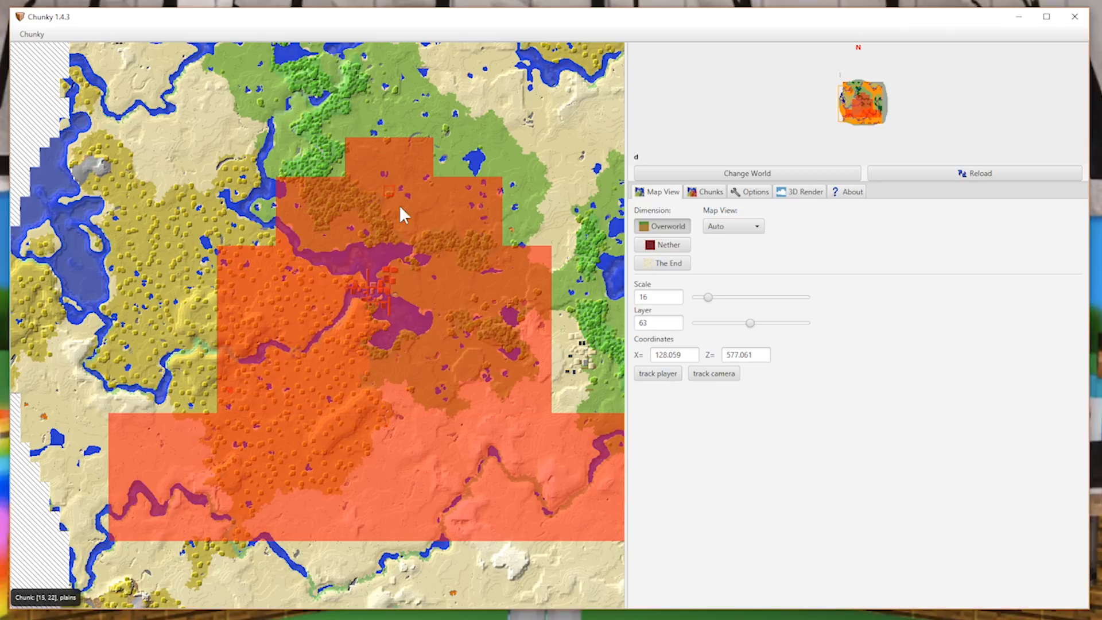
pyautogui.moveTo(601, 460)
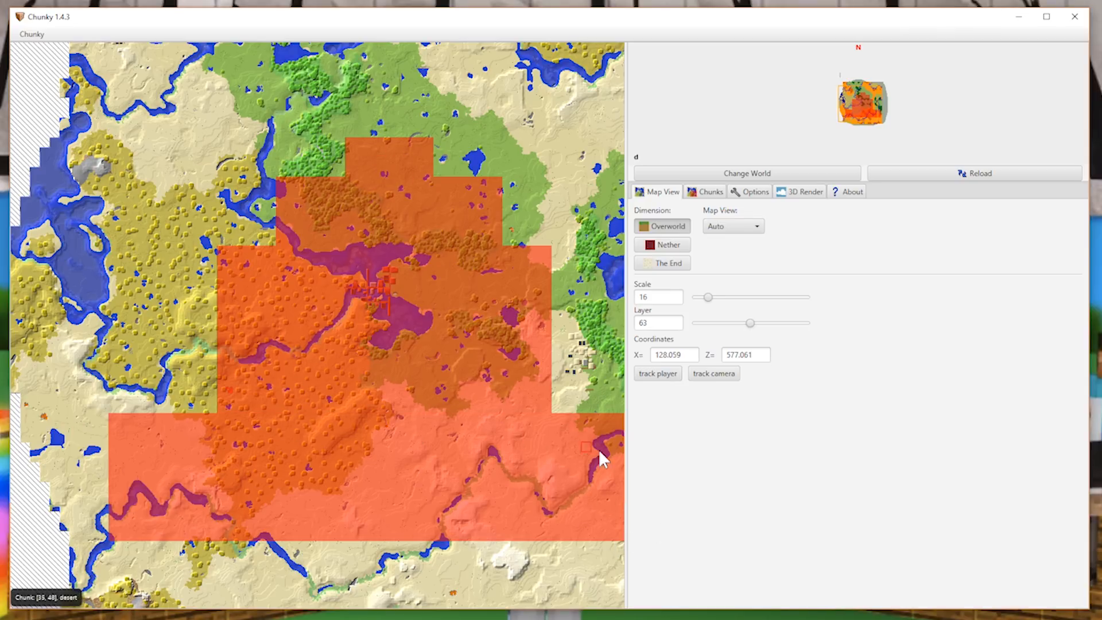
# Build new 3D scene d1 from the selected chunks via the 3D scene options
pyautogui.click(708, 192)
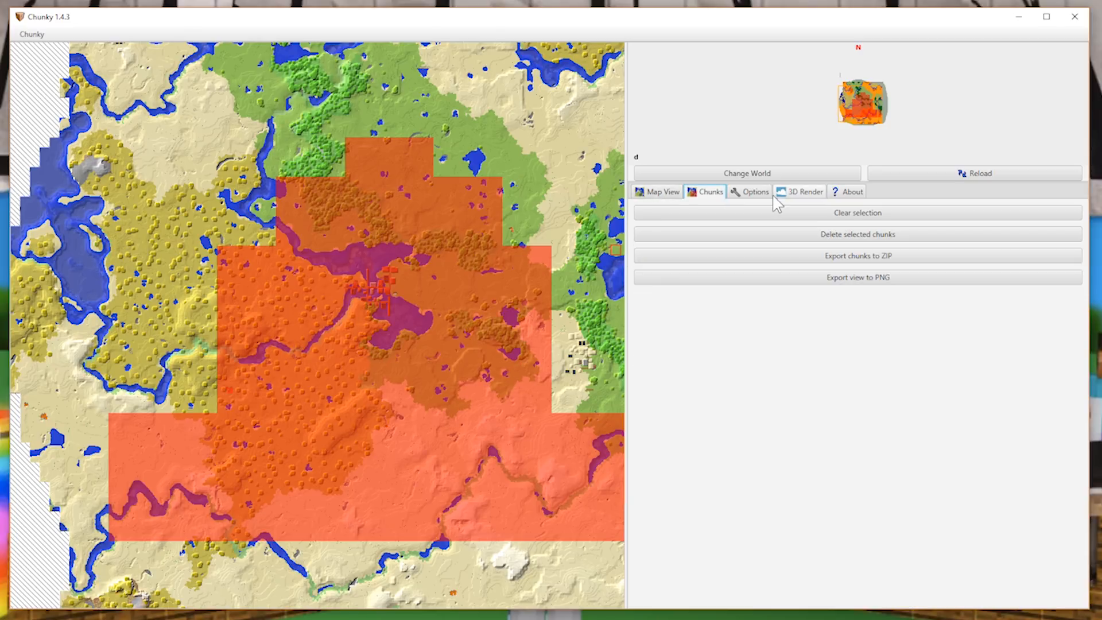
pyautogui.click(662, 191)
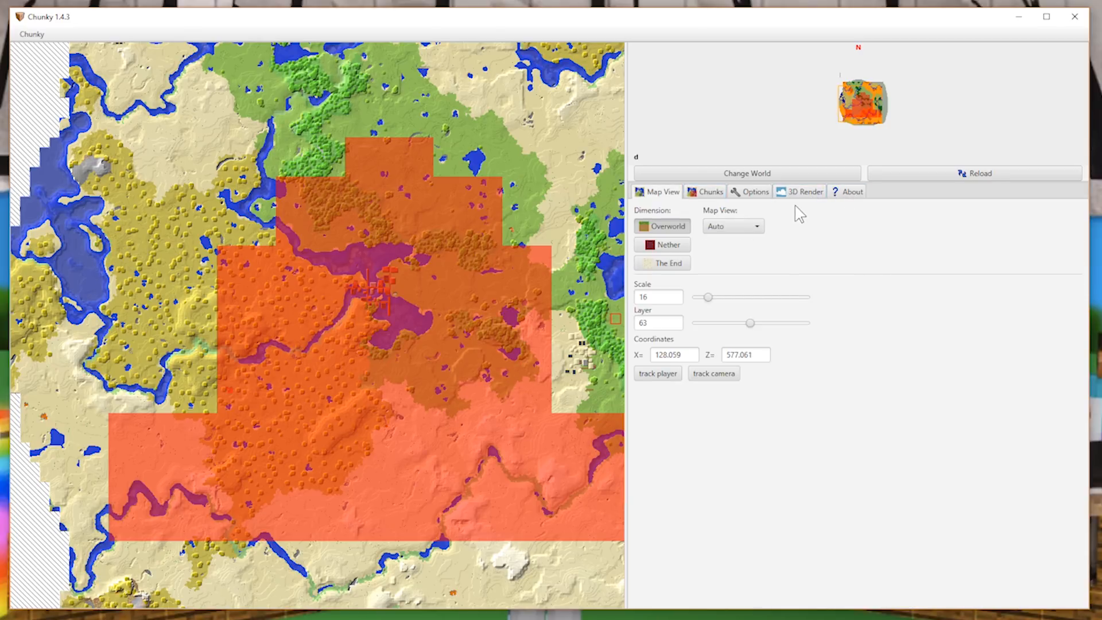
pyautogui.click(804, 191)
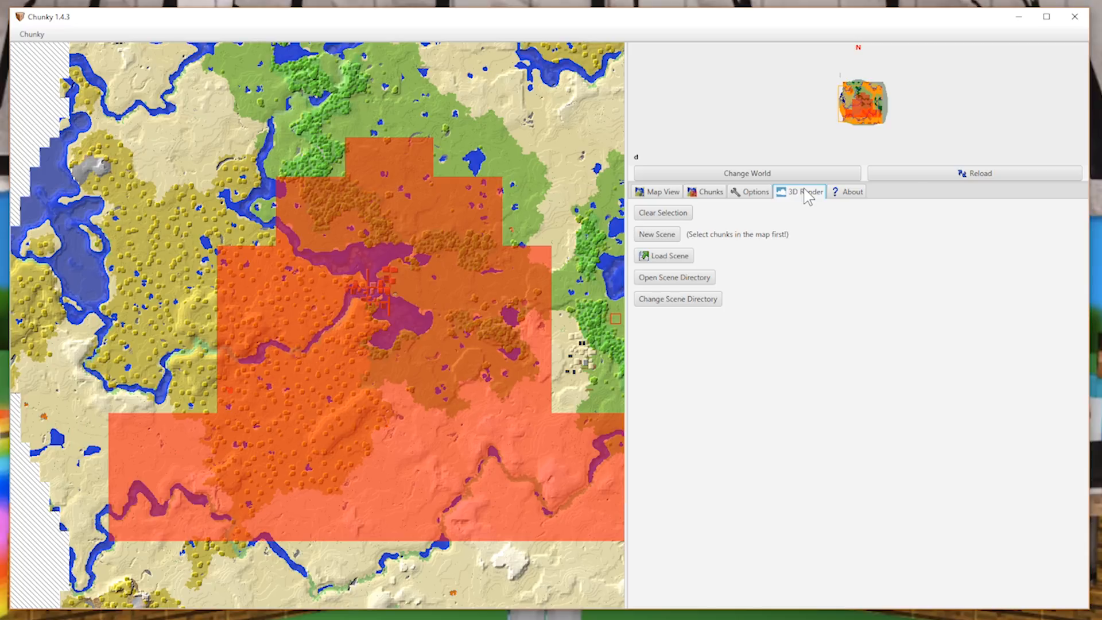
pyautogui.moveTo(776, 274)
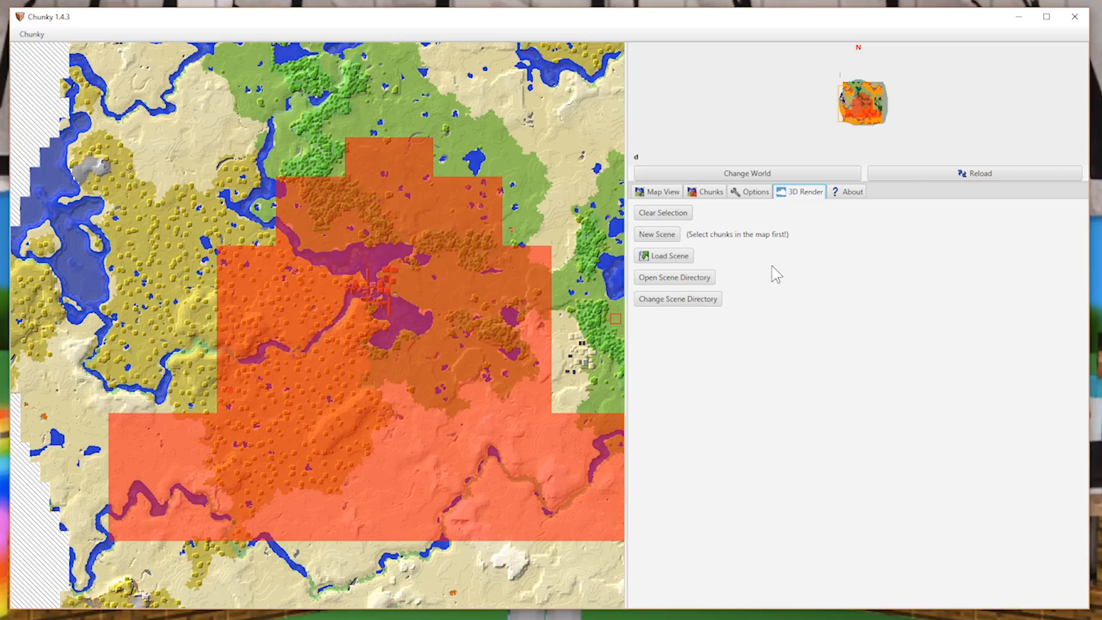
pyautogui.moveTo(660, 248)
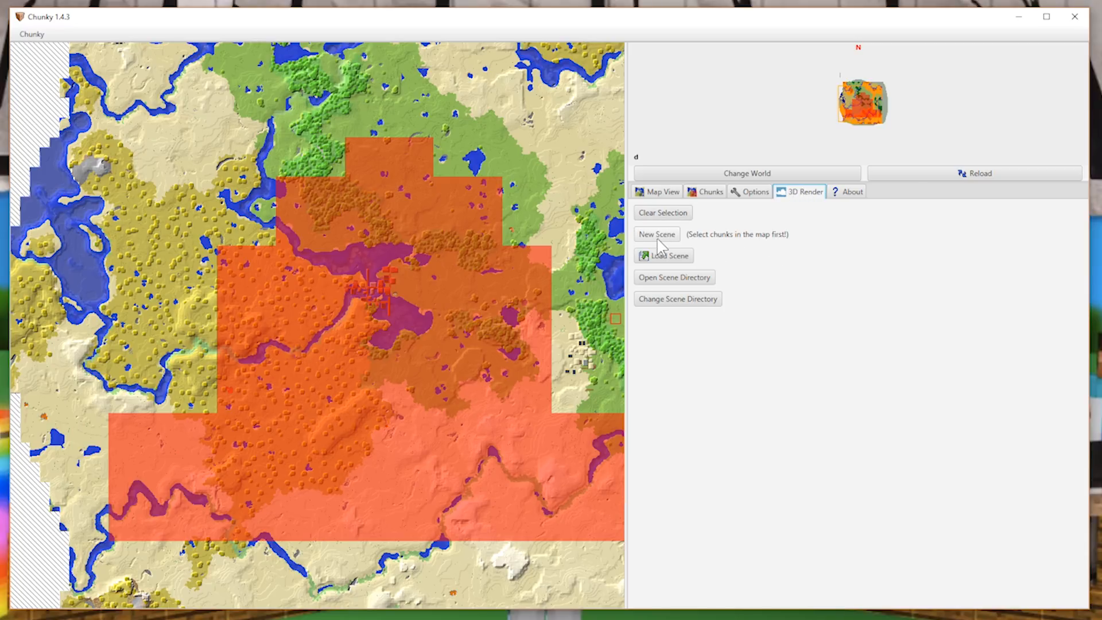
pyautogui.moveTo(664, 242)
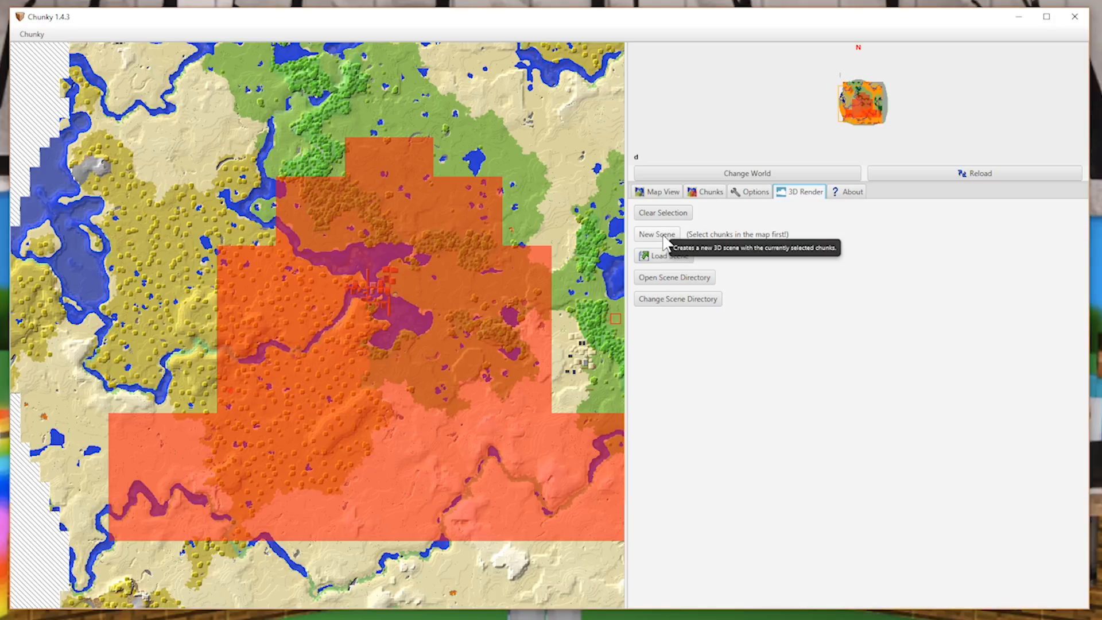
pyautogui.click(656, 234)
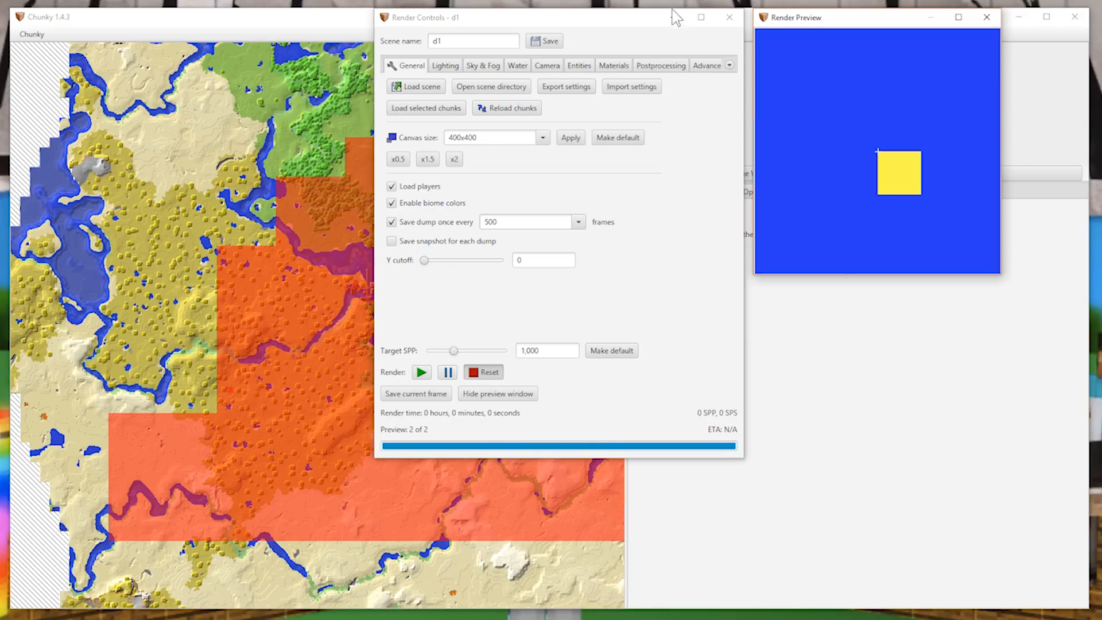
pyautogui.moveTo(545, 24)
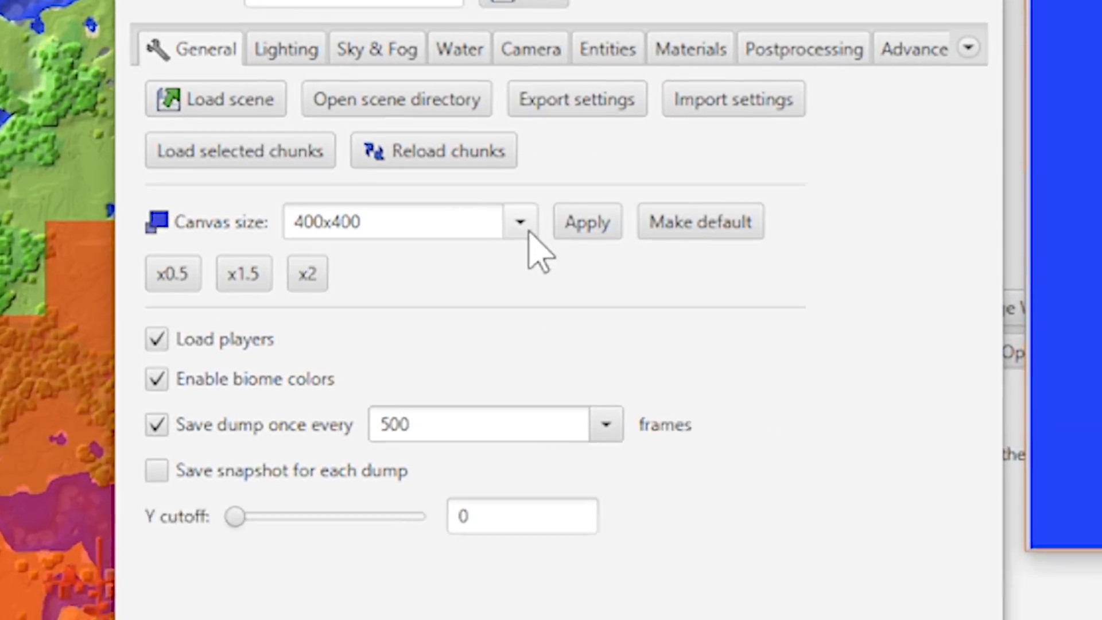
# Set the canvas size to 1920x1080
pyautogui.click(520, 221)
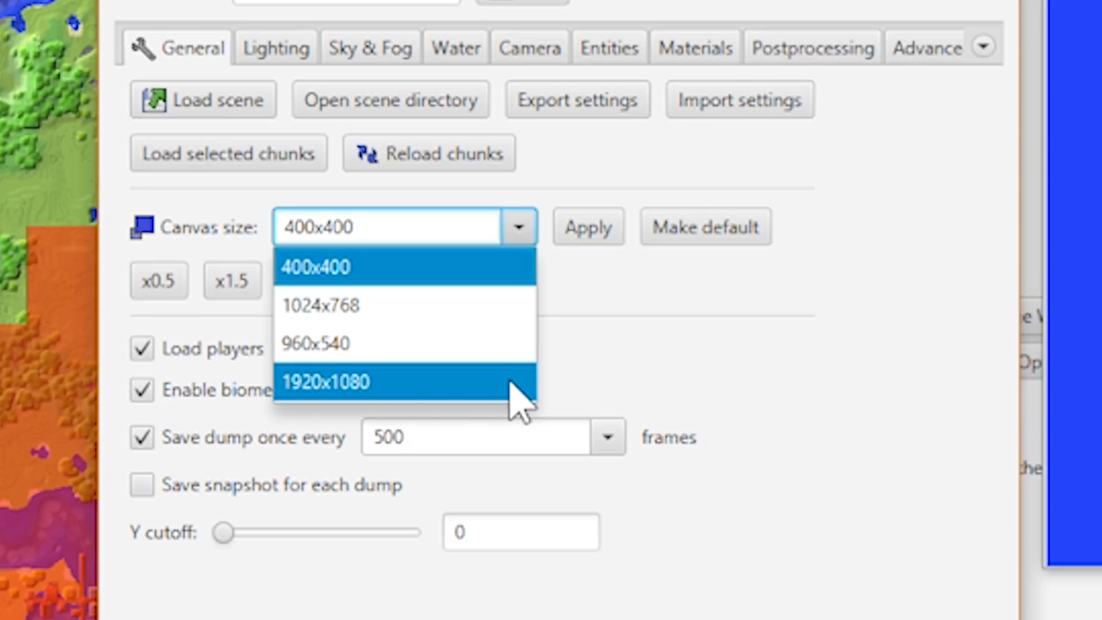
pyautogui.moveTo(337, 410)
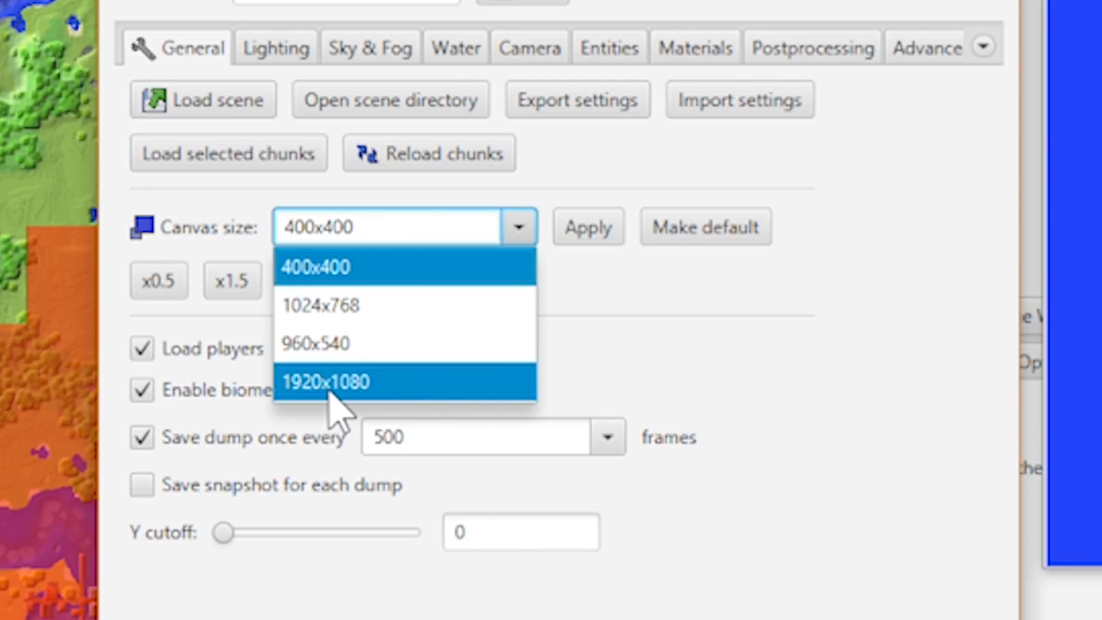
pyautogui.click(329, 382)
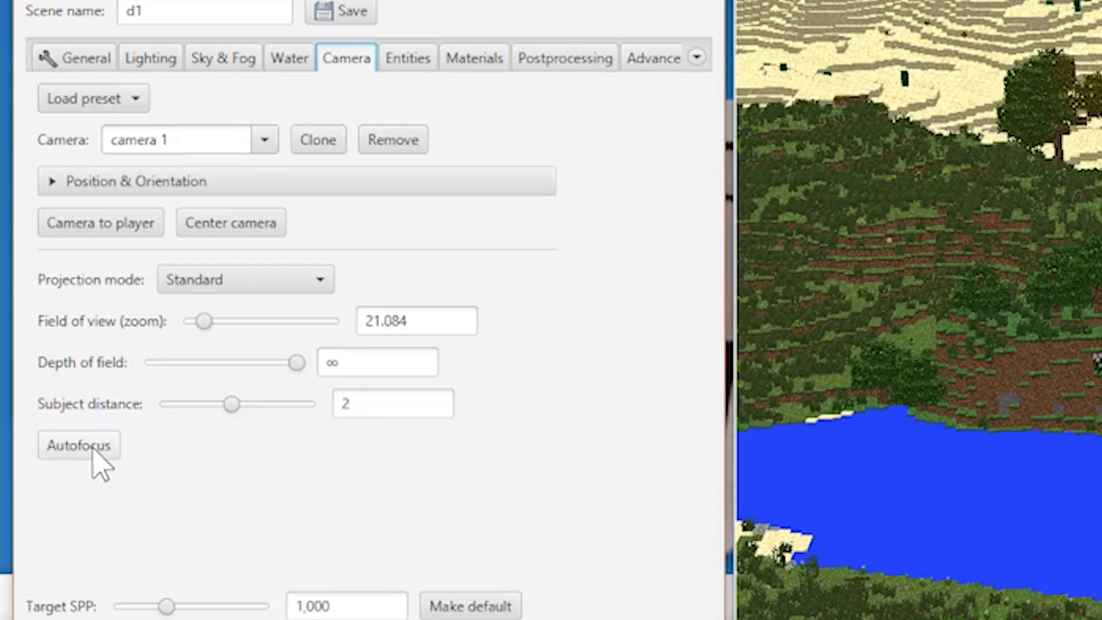
pyautogui.moveTo(285, 407)
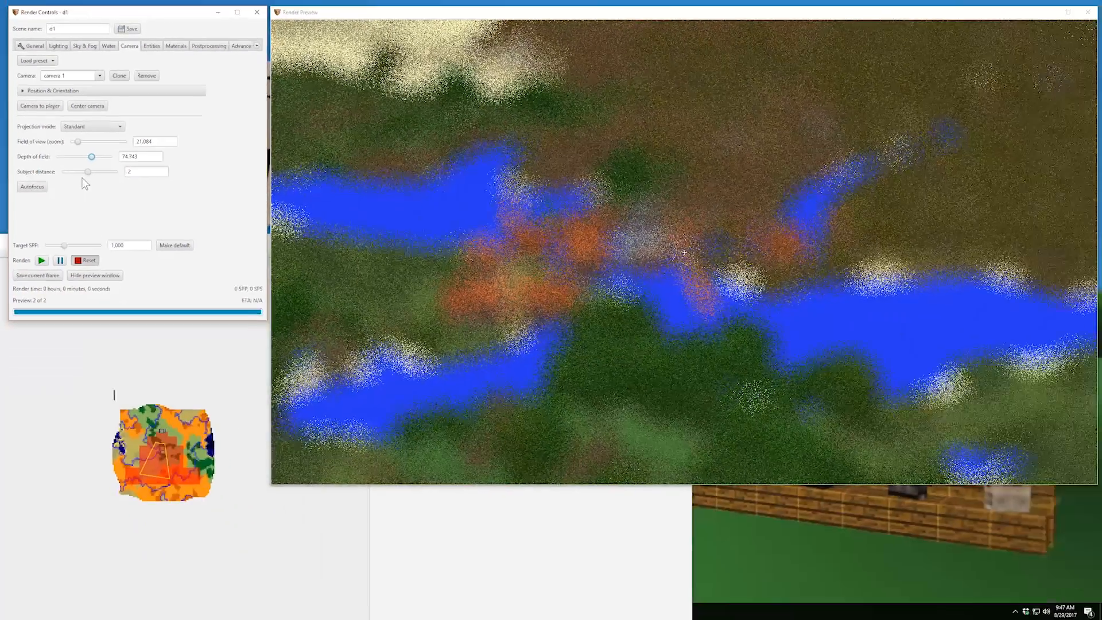
# Push subject distance out toward the village, about 262, then autofocus
pyautogui.moveTo(87, 172); pyautogui.dragTo(68, 172)
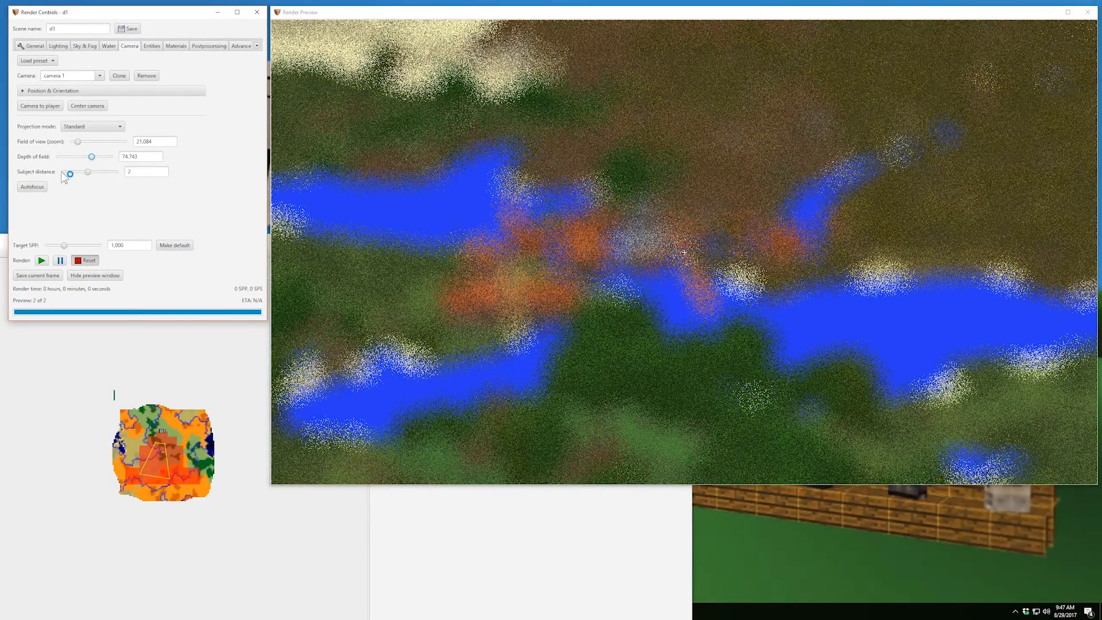
pyautogui.moveTo(68, 172); pyautogui.dragTo(96, 172)
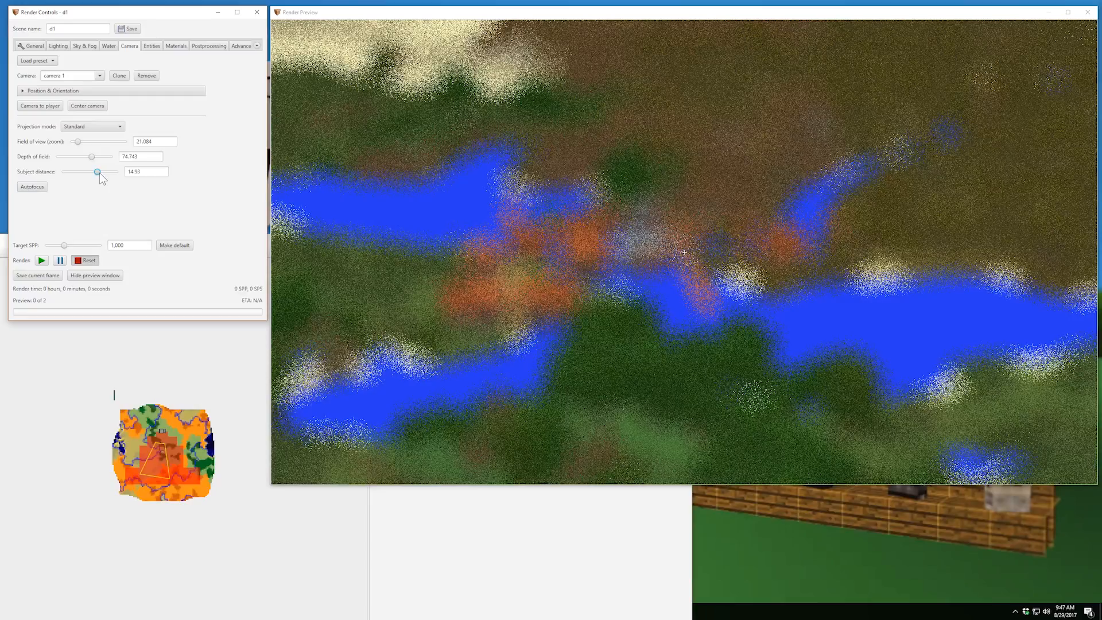
pyautogui.moveTo(97, 172); pyautogui.dragTo(107, 172)
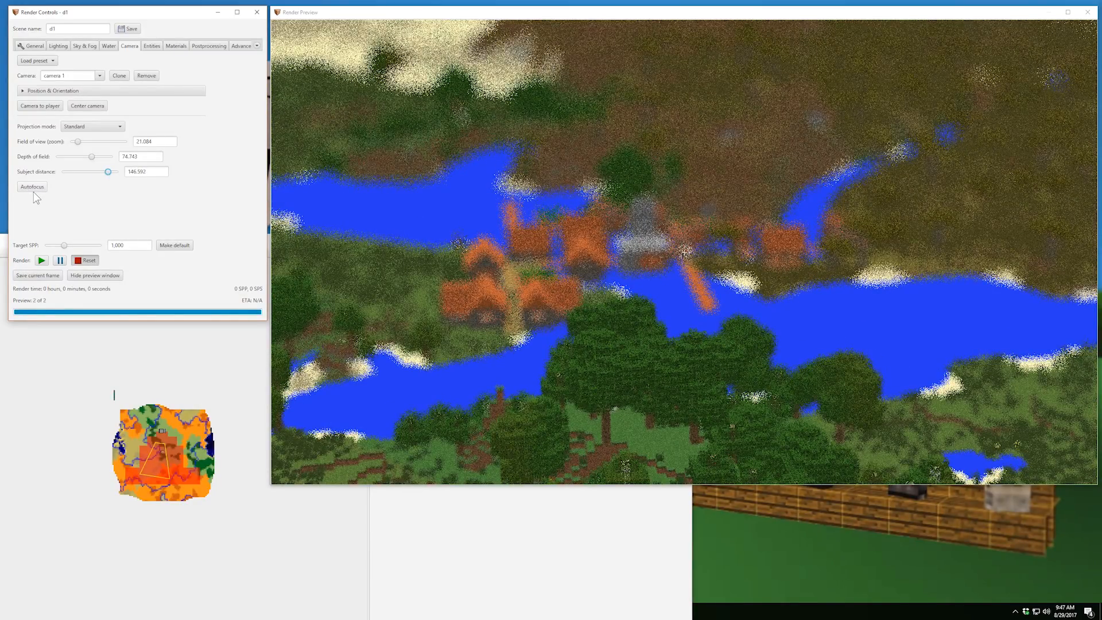
pyautogui.click(31, 187)
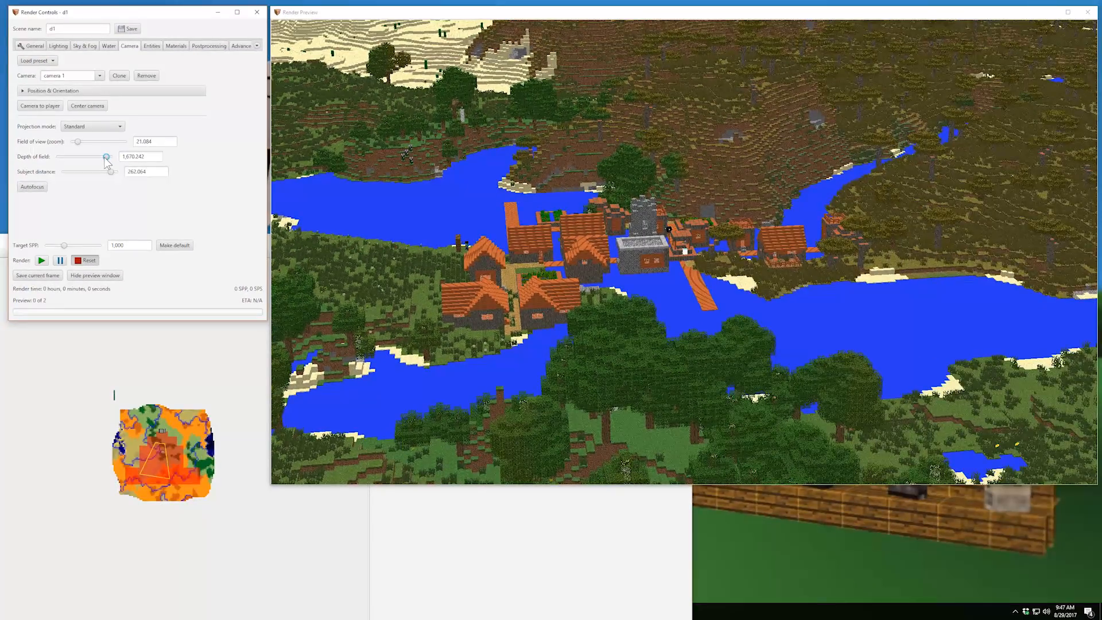
# Try extreme depth-of-field values, then settle near 204 for moderate blur
pyautogui.moveTo(105, 156); pyautogui.dragTo(96, 156)
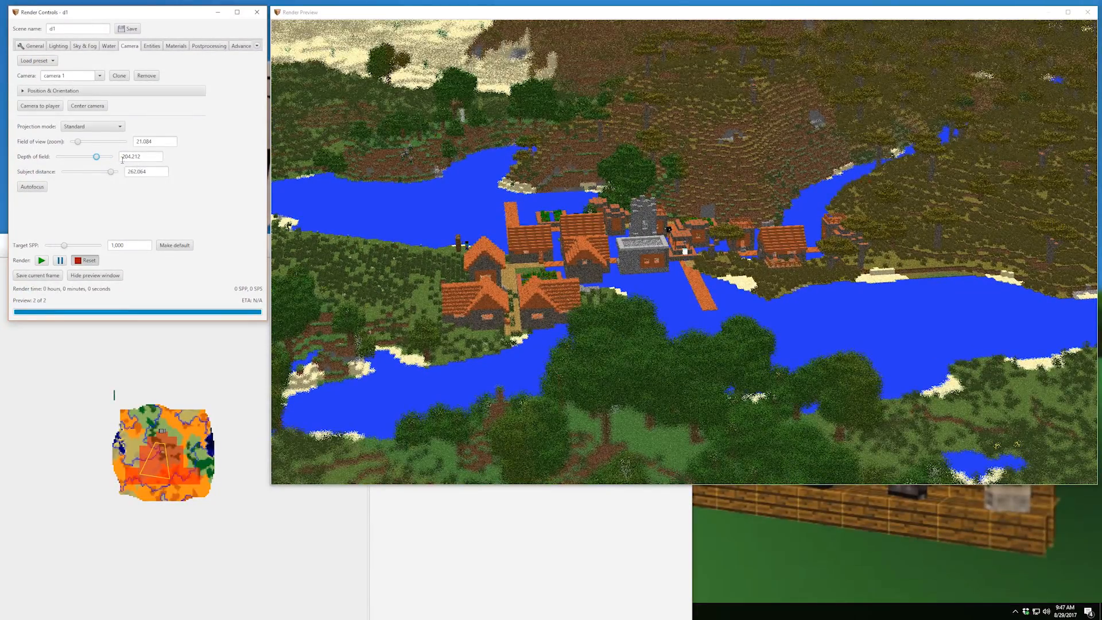
pyautogui.moveTo(96, 157); pyautogui.dragTo(60, 156)
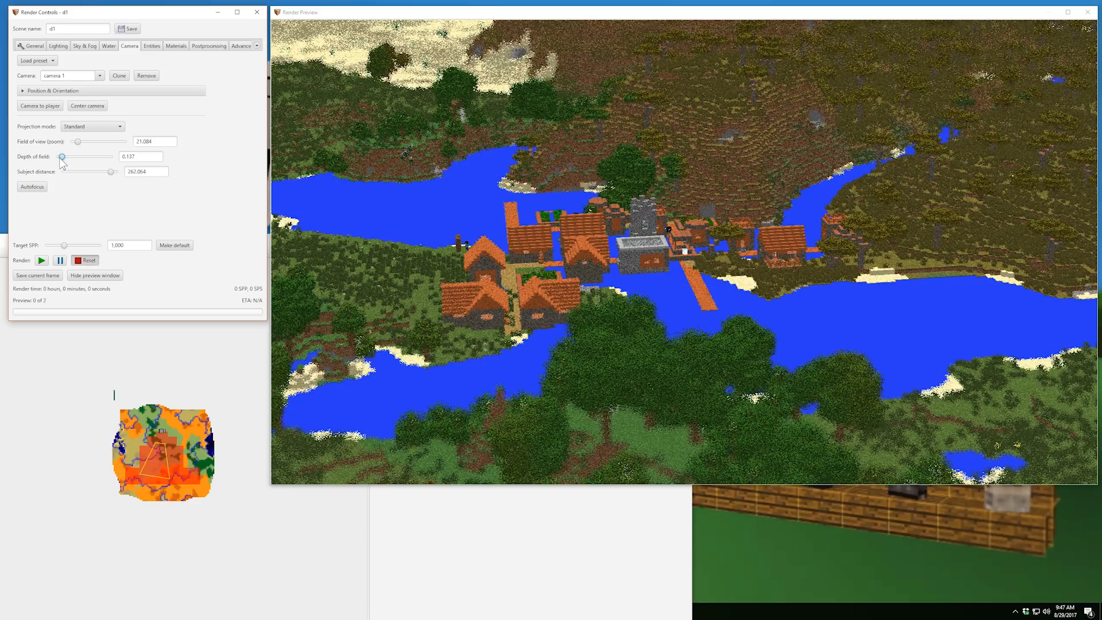
pyautogui.moveTo(62, 156); pyautogui.dragTo(97, 156)
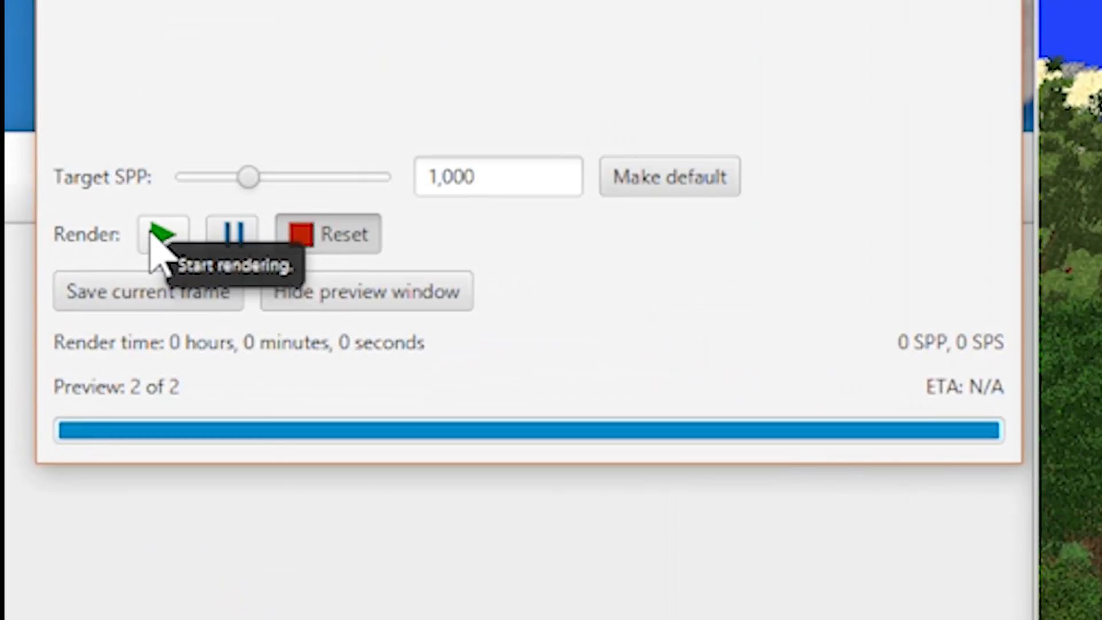
# Start rendering the d1 scene toward 1,000 samples per pixel
pyautogui.click(162, 235)
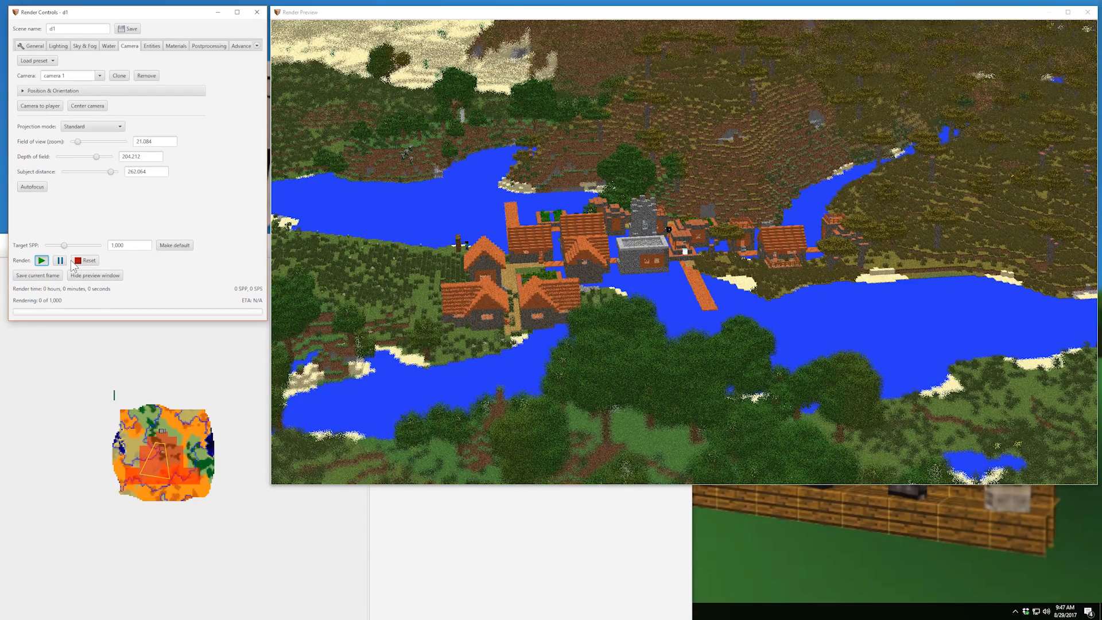
pyautogui.click(42, 260)
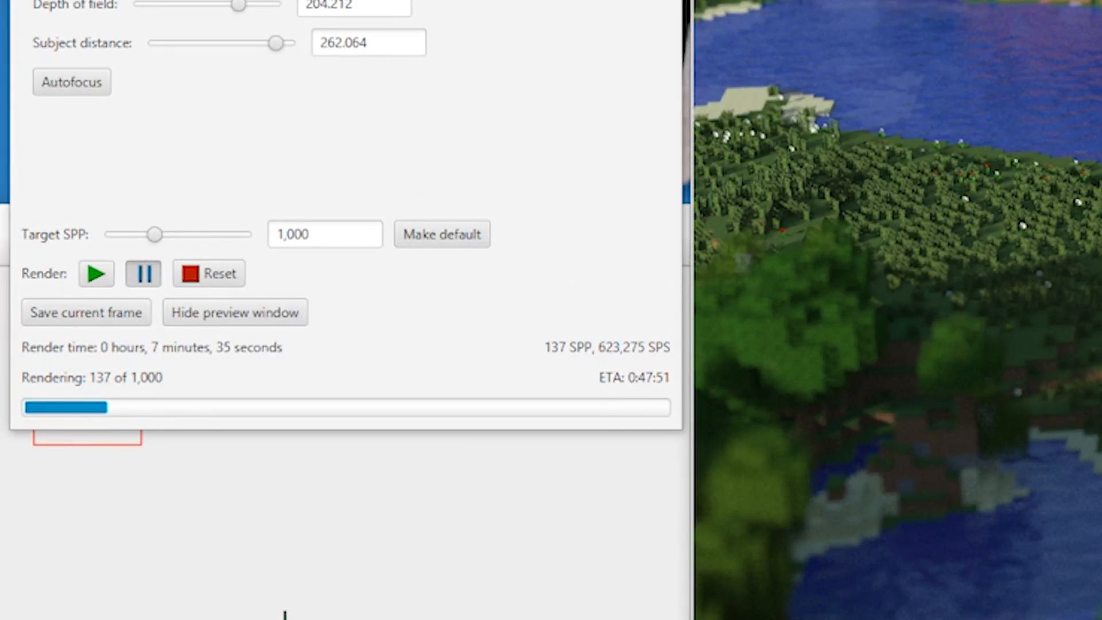
pyautogui.moveTo(63, 405)
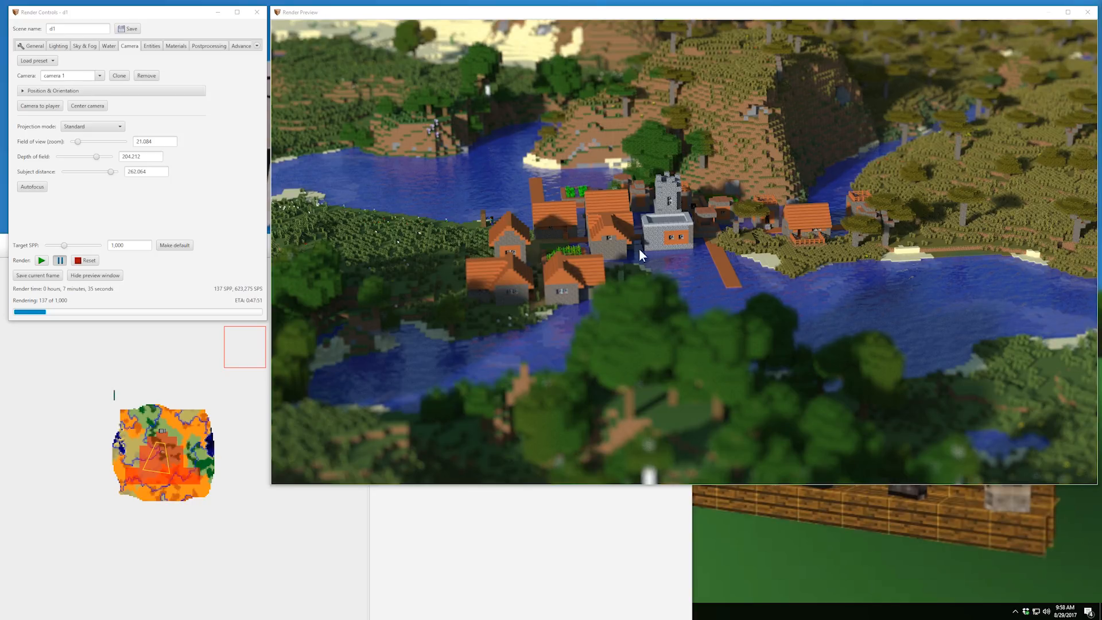
pyautogui.moveTo(704, 273)
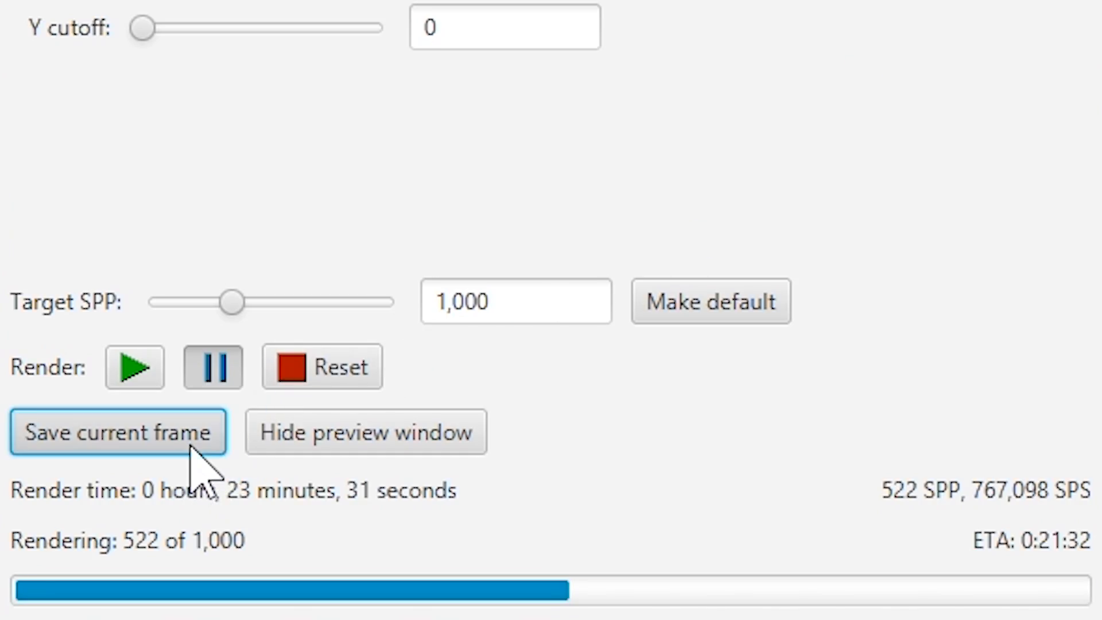
# Open the save dialog for the current frame as d-522.png
pyautogui.click(117, 432)
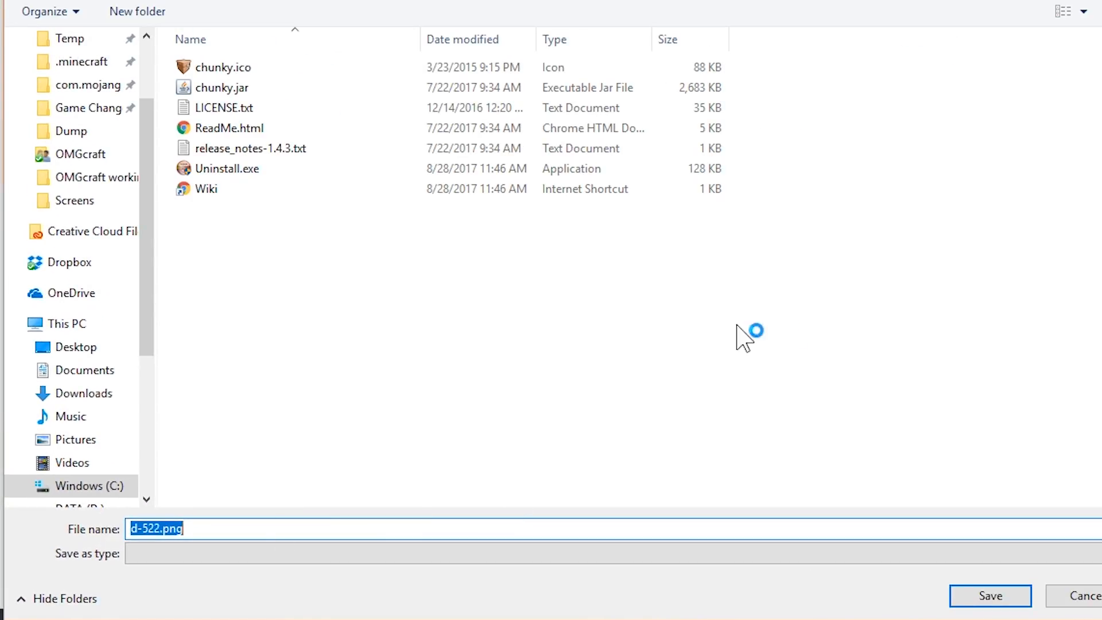
pyautogui.moveTo(324, 253)
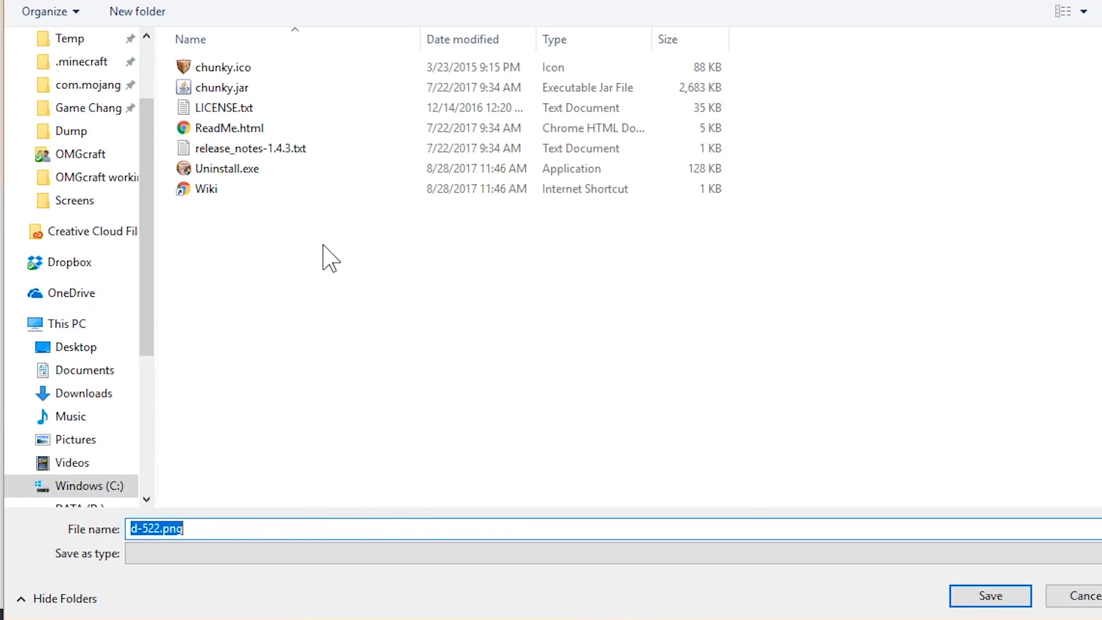